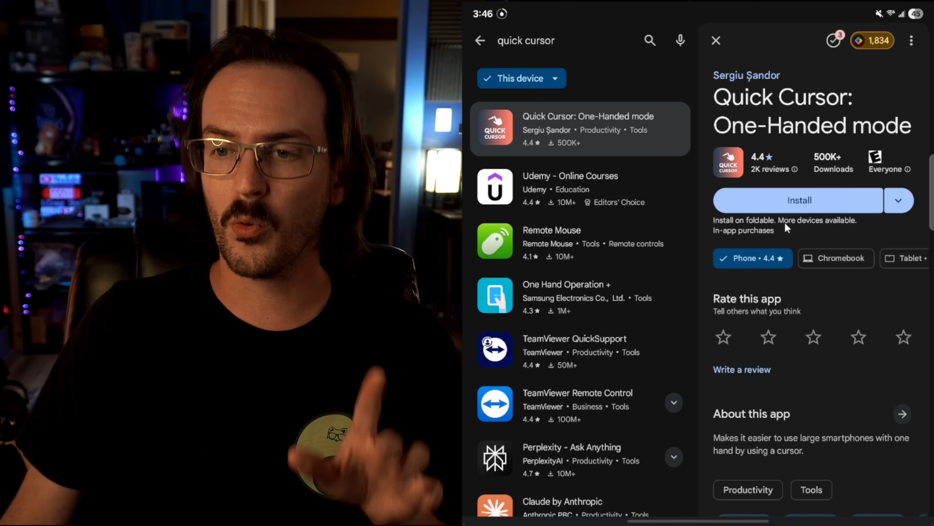
Install Quick Cursor: One-Handed mode from its Play Store listing and launch it
click(798, 199)
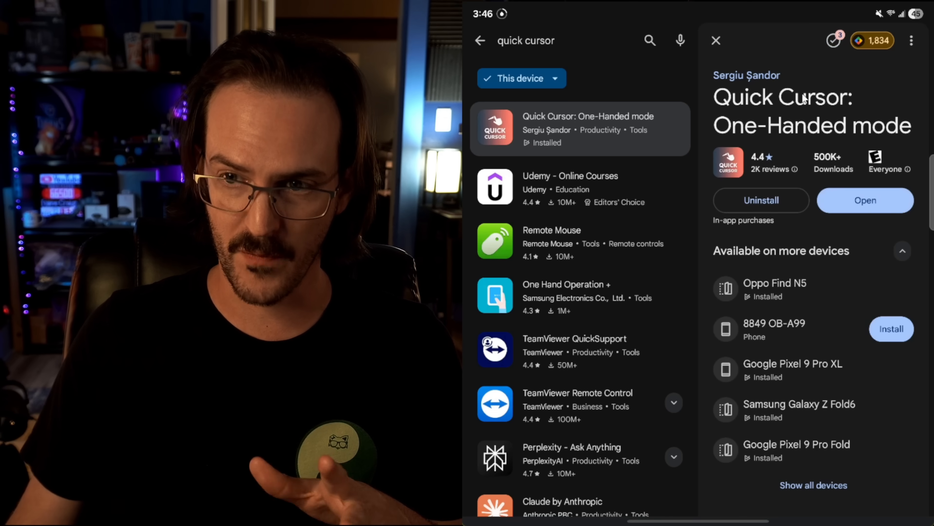
mouse_move(866, 208)
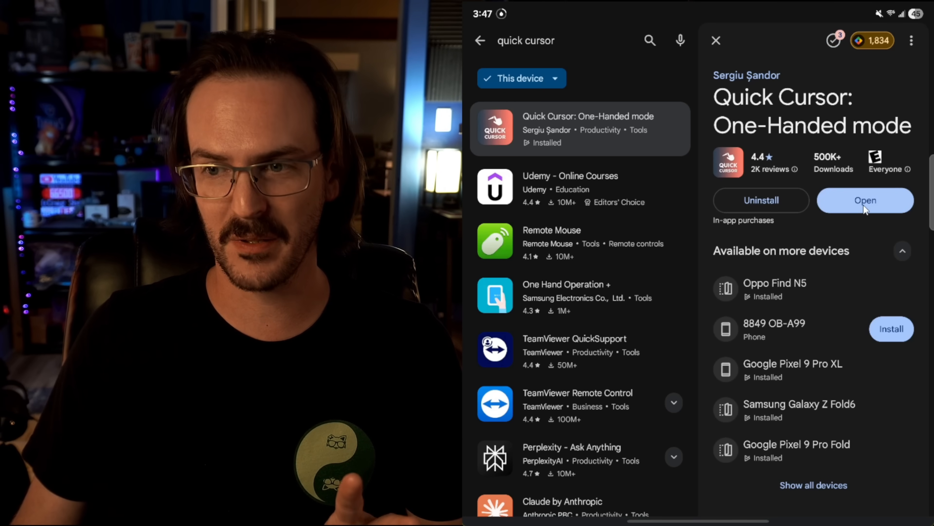
click(864, 199)
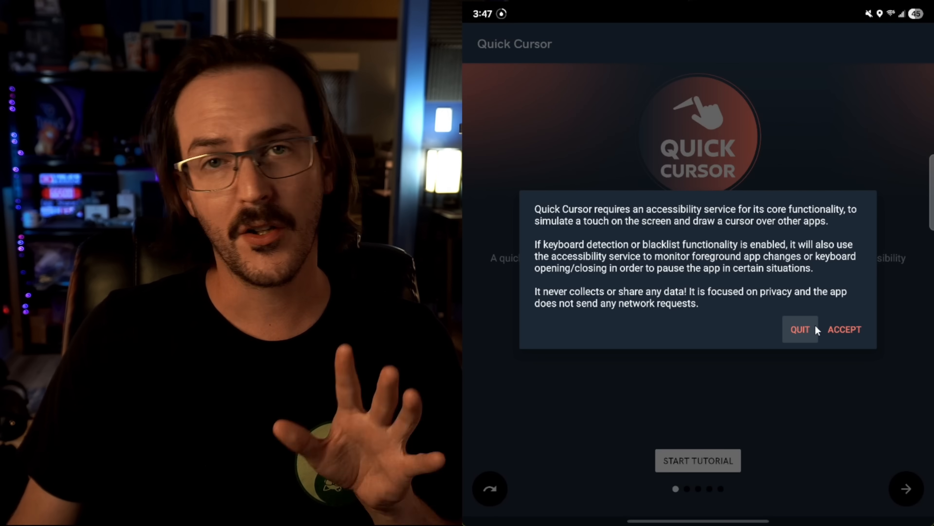
Accept the notice, enable Quick Cursor's accessibility service with full control, and return to the app
click(845, 329)
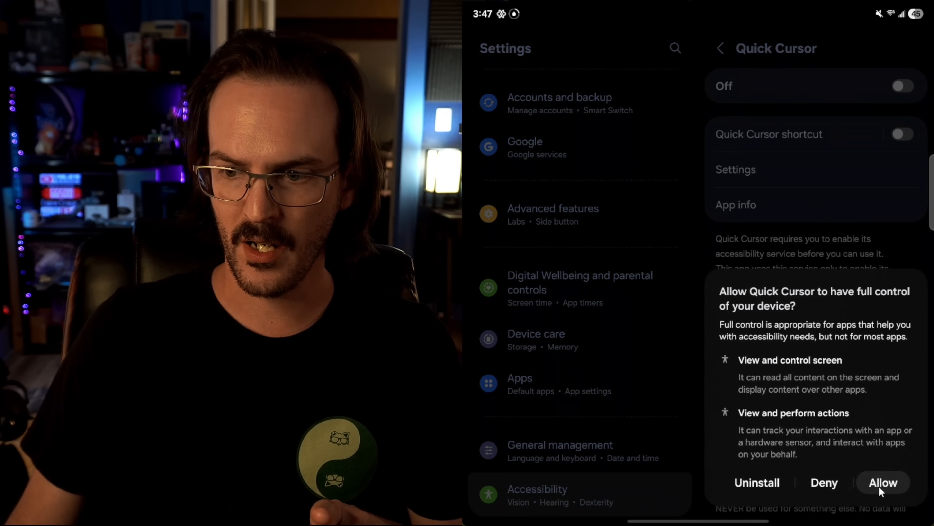
click(882, 482)
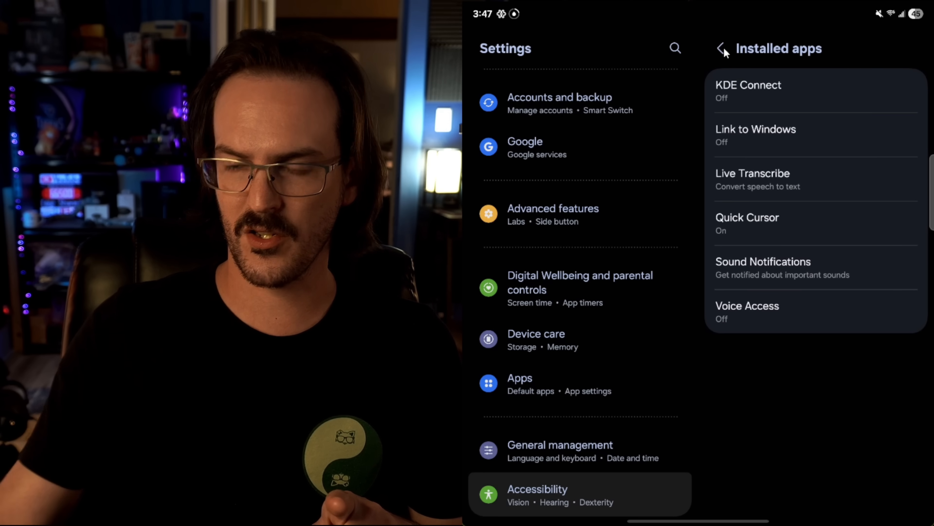
click(748, 217)
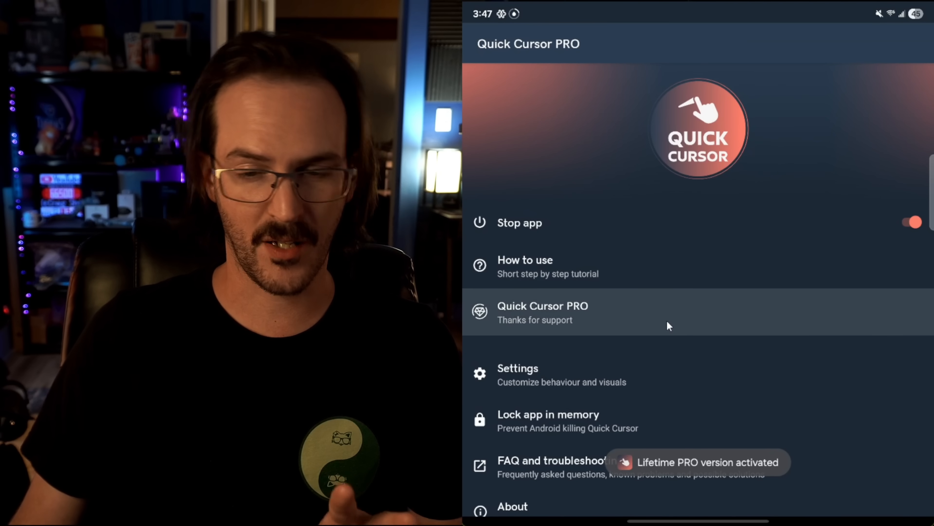
Set the Triggers portrait Position to Bottom in Quick Cursor's settings, then go to the home screen
click(517, 374)
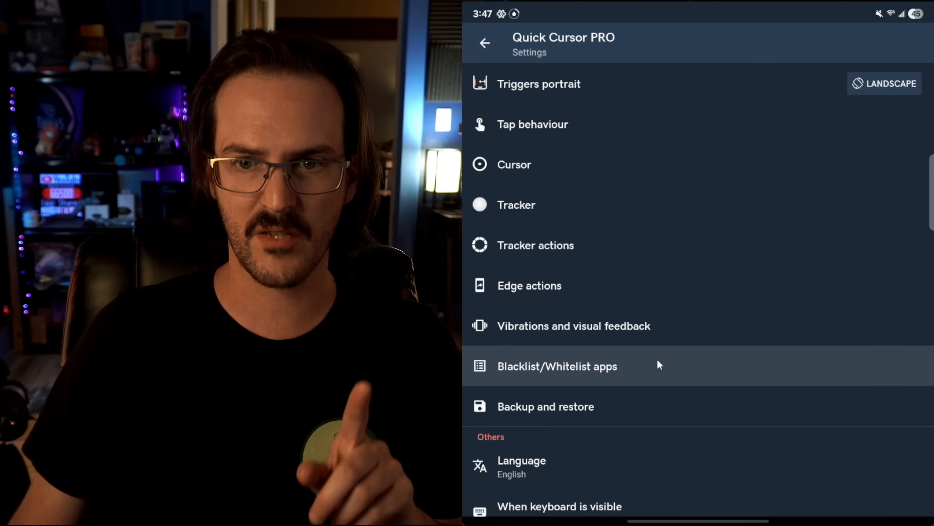
mouse_move(596, 90)
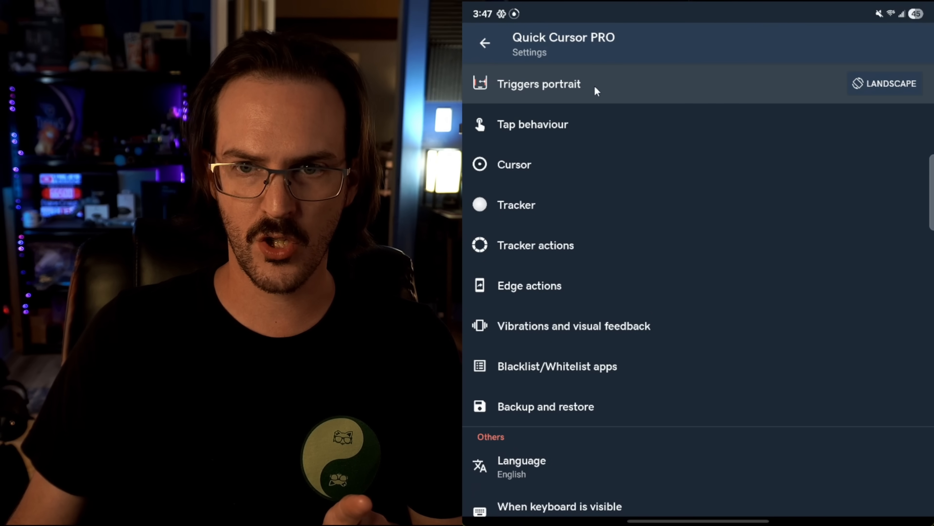
click(538, 84)
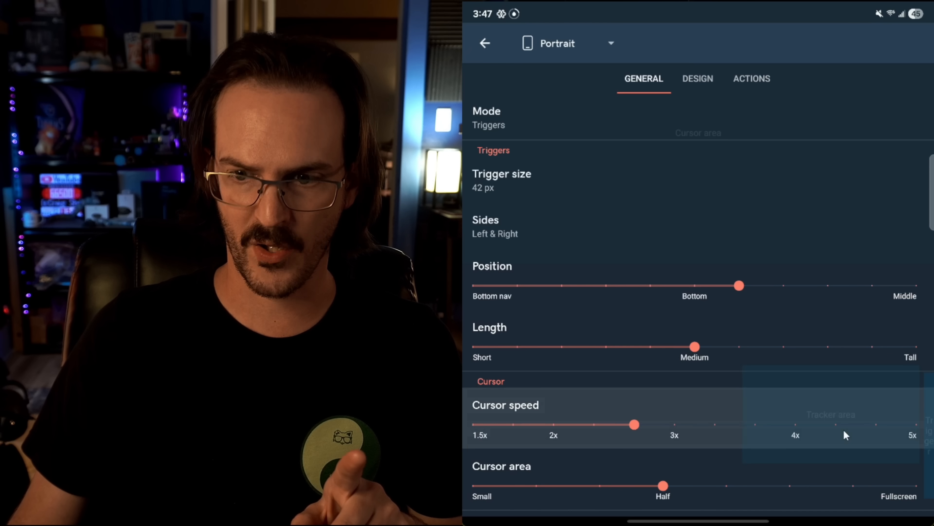
mouse_move(834, 308)
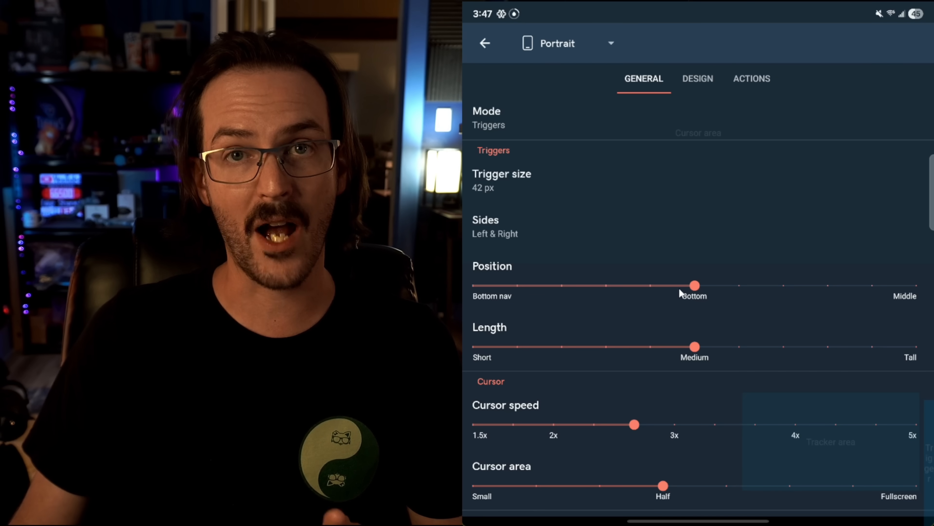
click(485, 43)
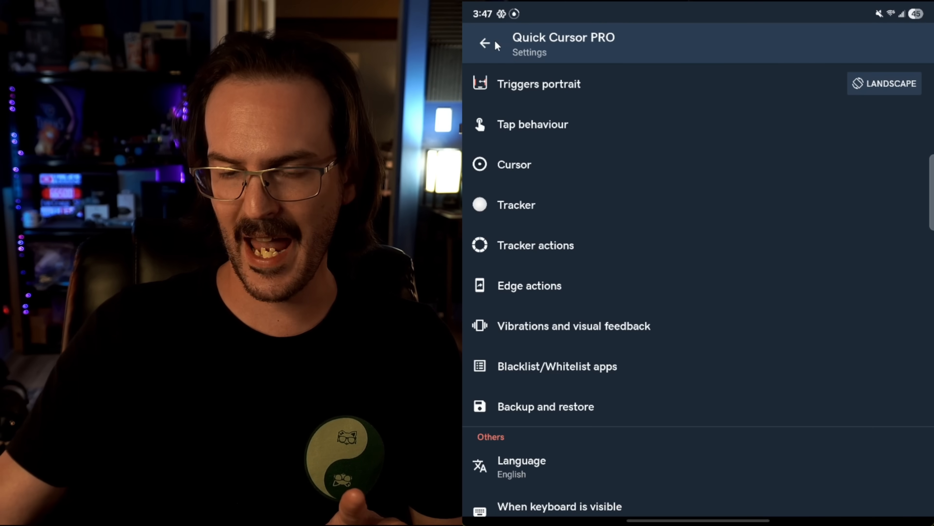
click(482, 43)
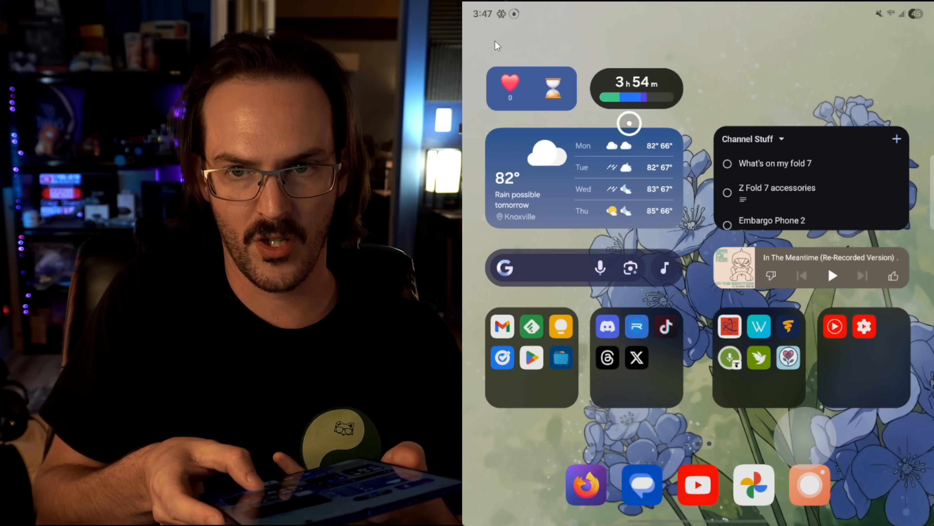
Bring up the app drawer listing installed apps, including the Verticons Icon pack
click(637, 88)
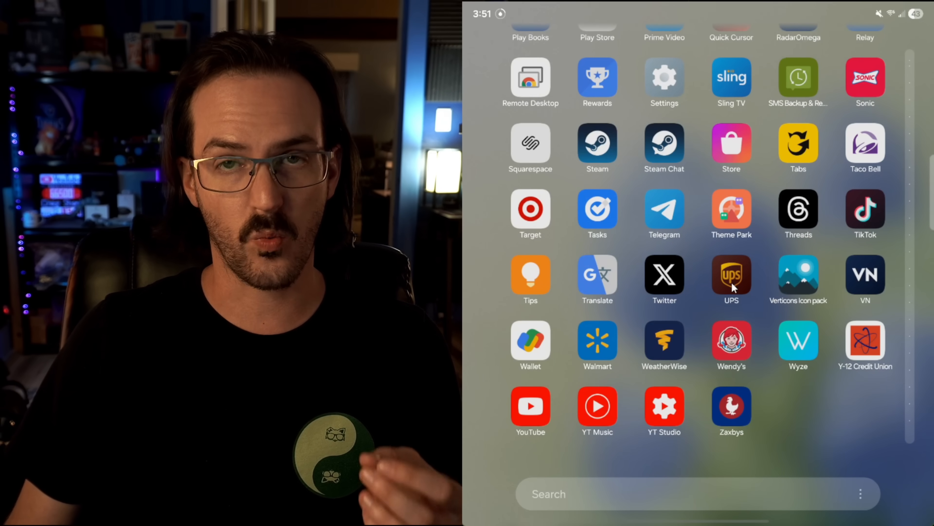
Launch Galaxy Store and rerun the recent 'enhance x' search to find Galaxy Enhance-X
scroll(up, 3)
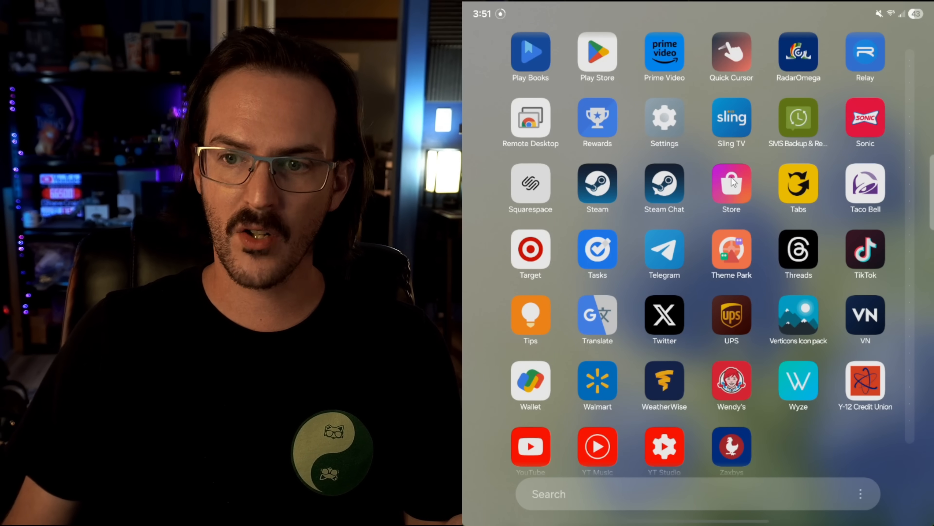
click(731, 181)
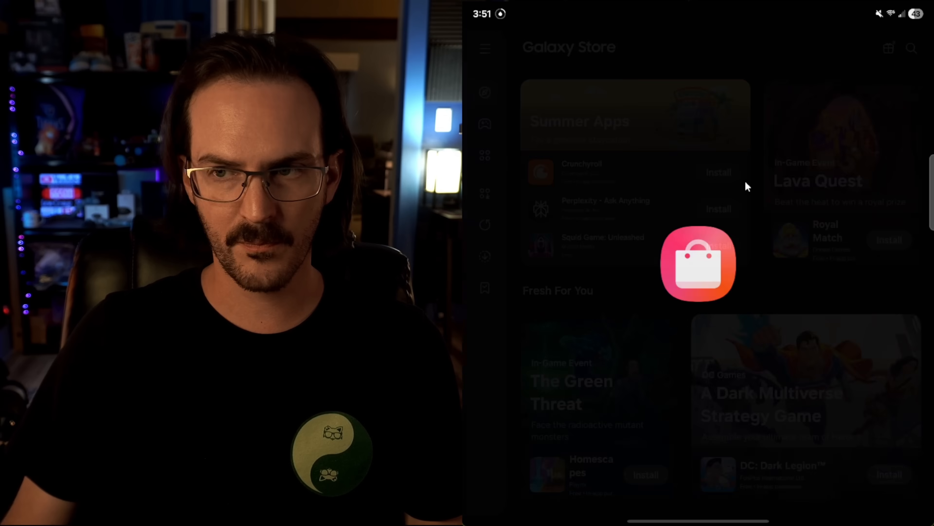
click(911, 48)
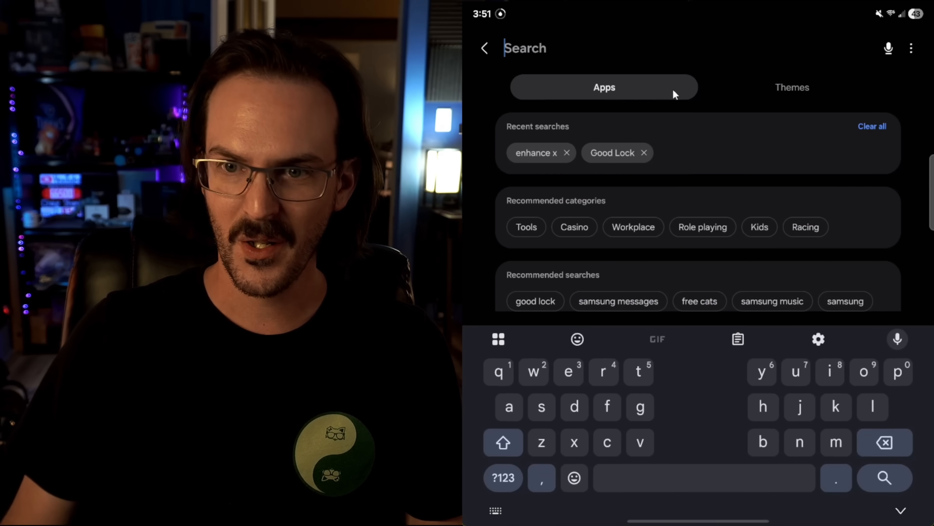
click(534, 153)
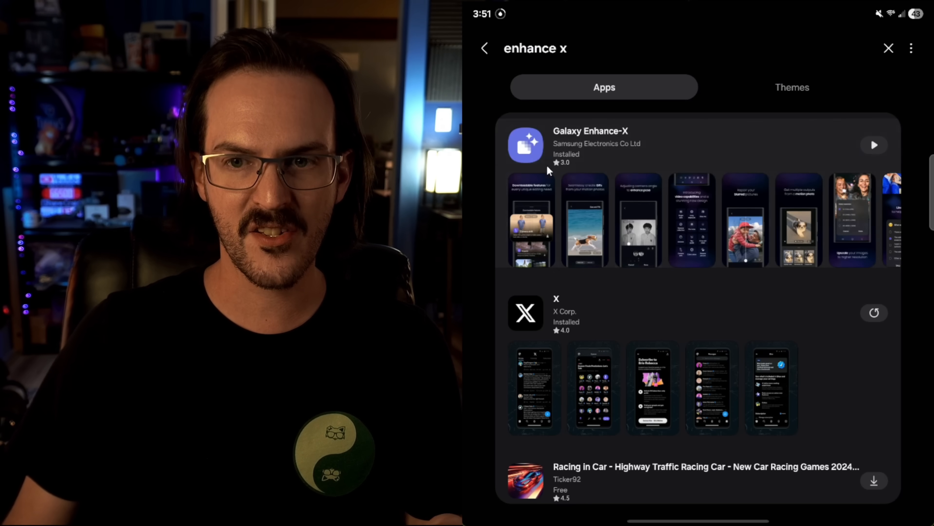
mouse_move(614, 143)
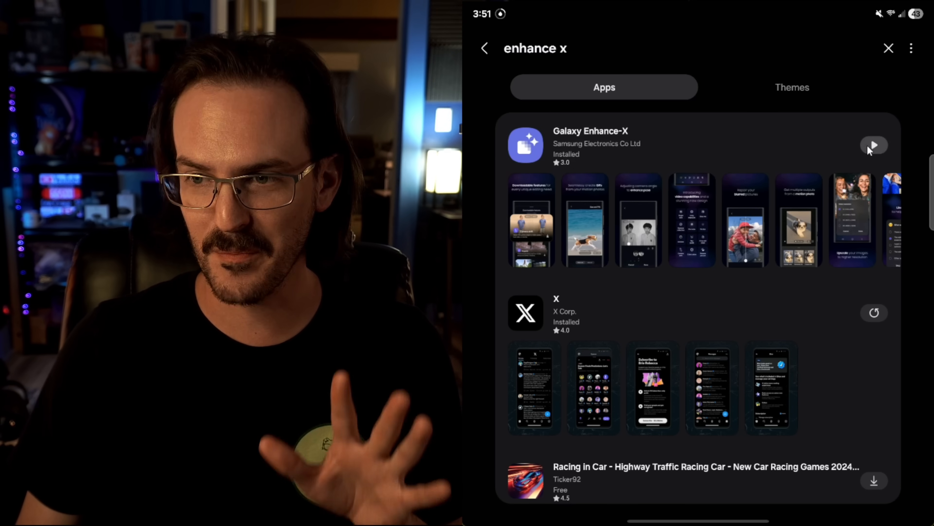
Launch Galaxy Enhance-X and upscale the spider photo to 2X resolution (3888 x 2916)
click(873, 145)
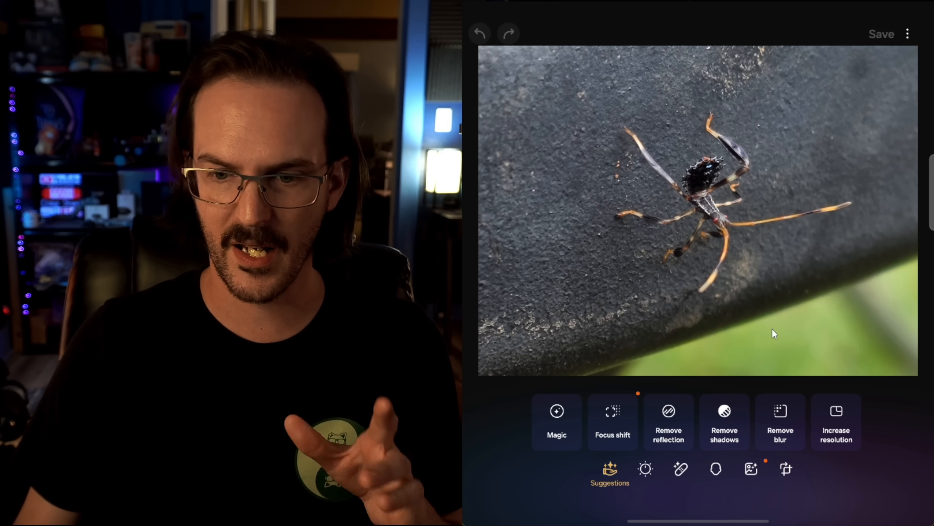
mouse_move(679, 408)
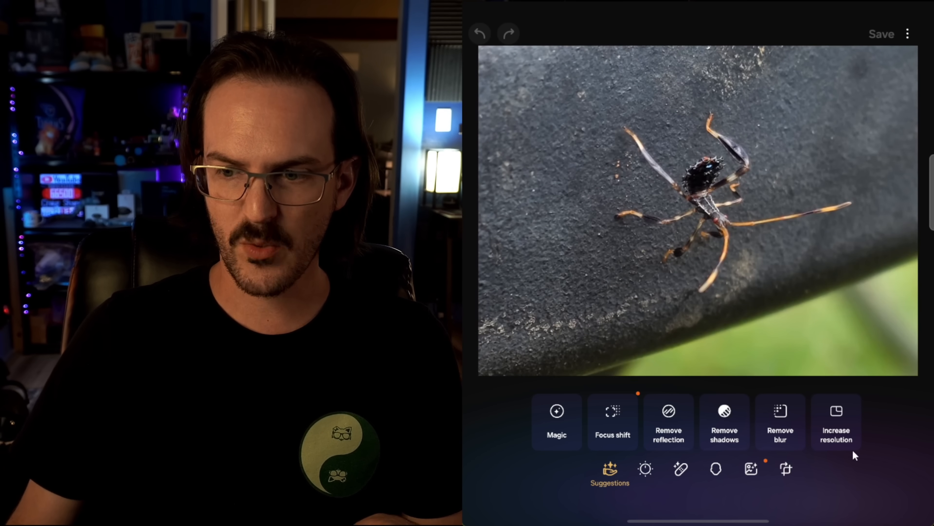
click(836, 422)
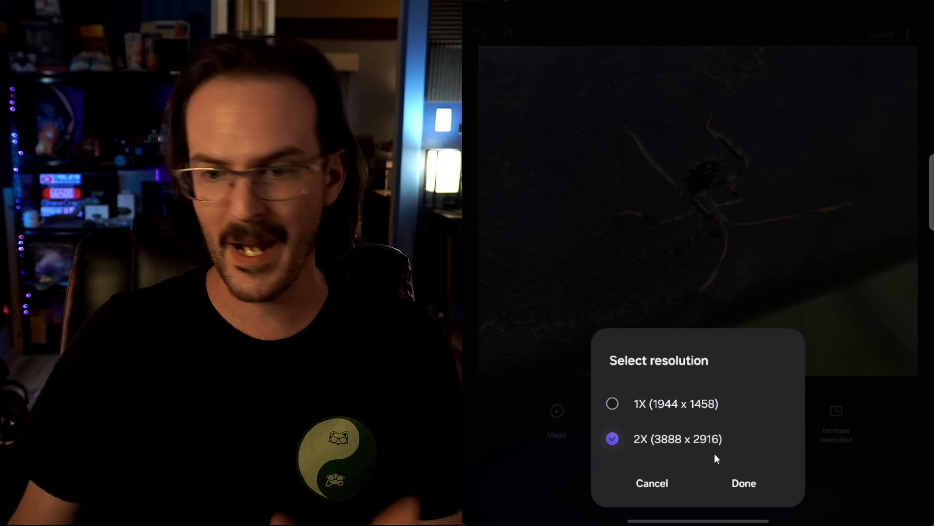
click(743, 482)
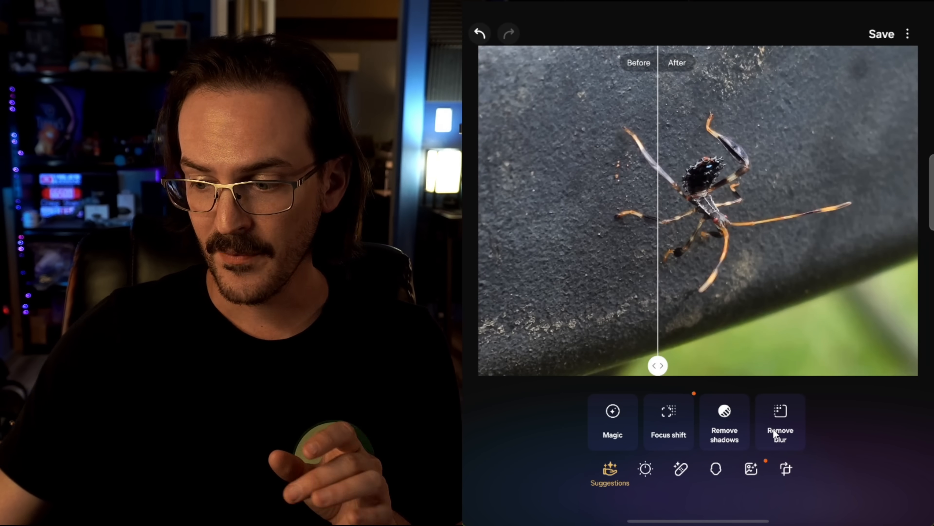
Apply Remove blur to the upscaled spider photo
click(780, 421)
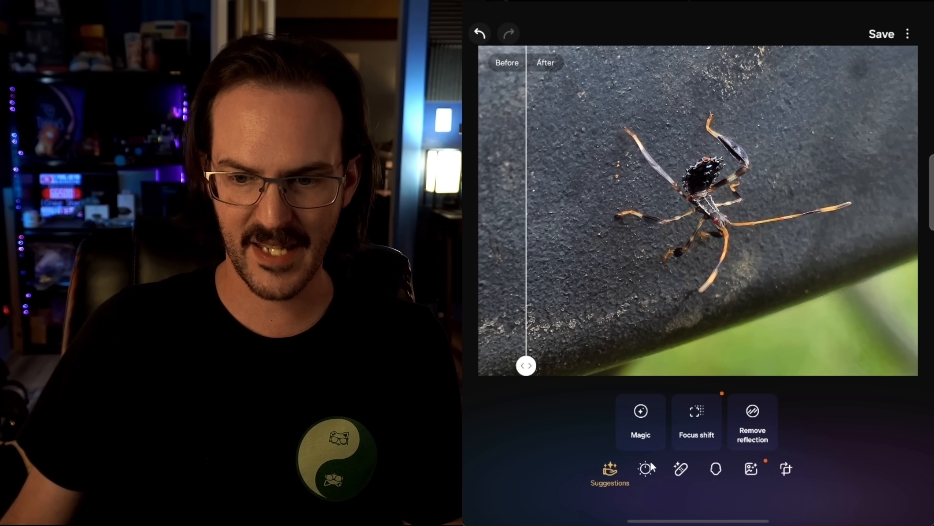
Browse the Color tone category, then the Quick fixes tools such as denoise and sharpen
click(646, 470)
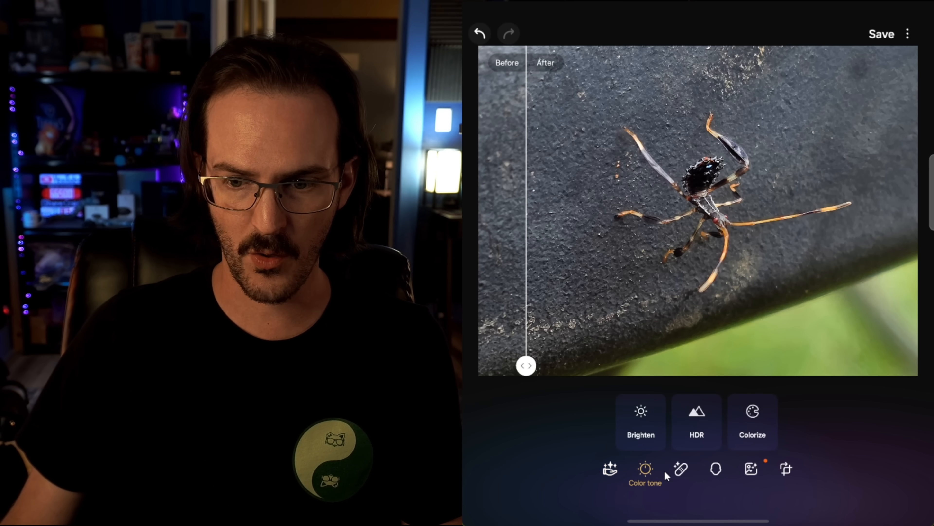
click(680, 469)
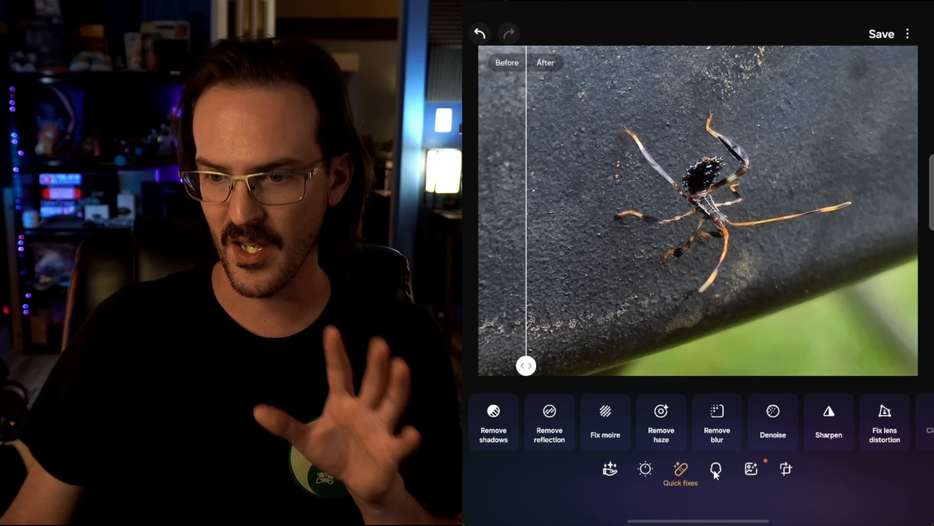
mouse_move(771, 477)
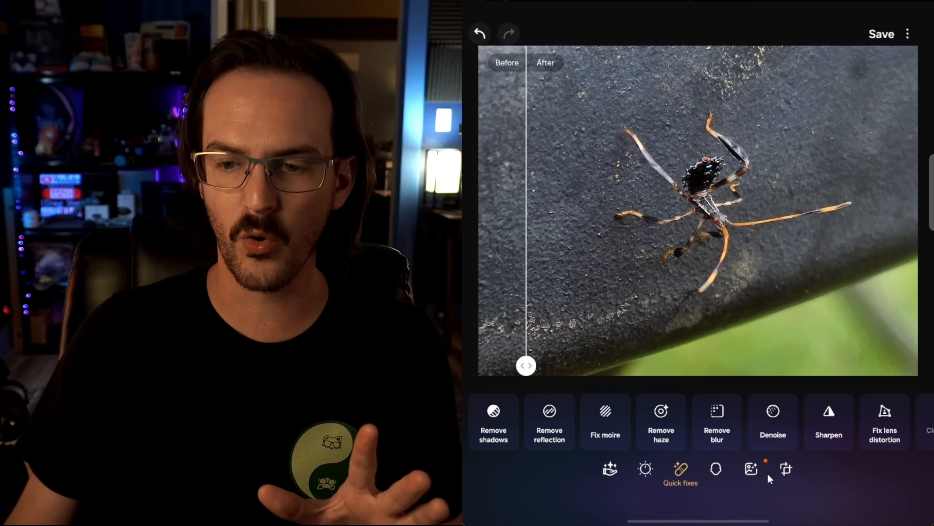
click(750, 472)
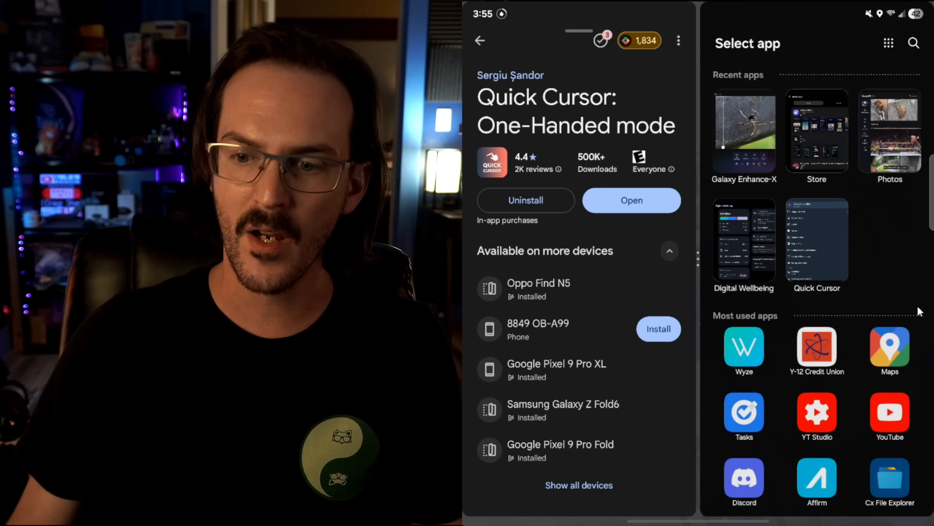
Choose YouTube for the second split-screen pane and drag the divider to enlarge it
scroll(down, 3)
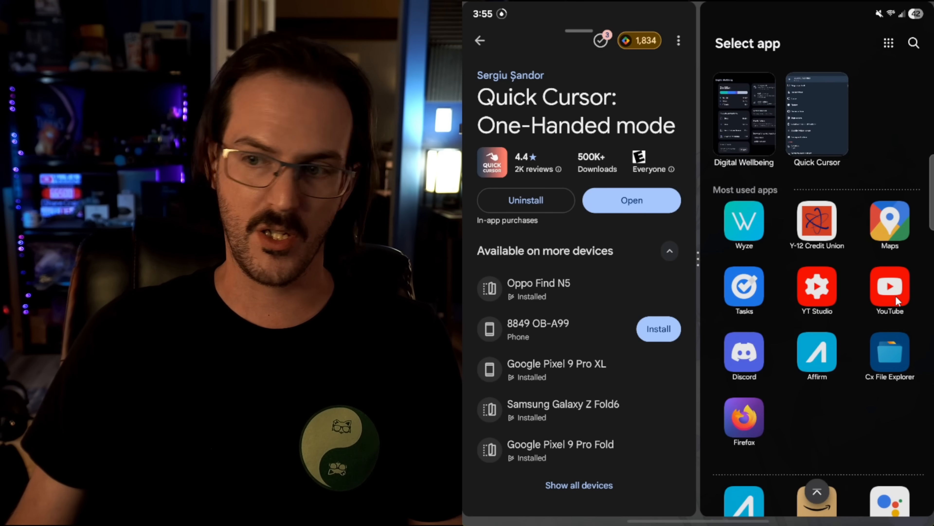
click(889, 286)
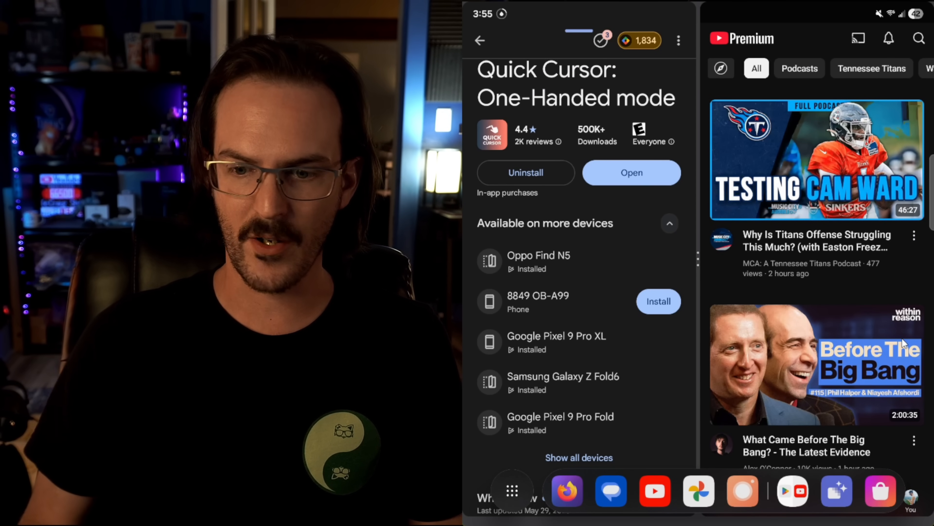
click(654, 490)
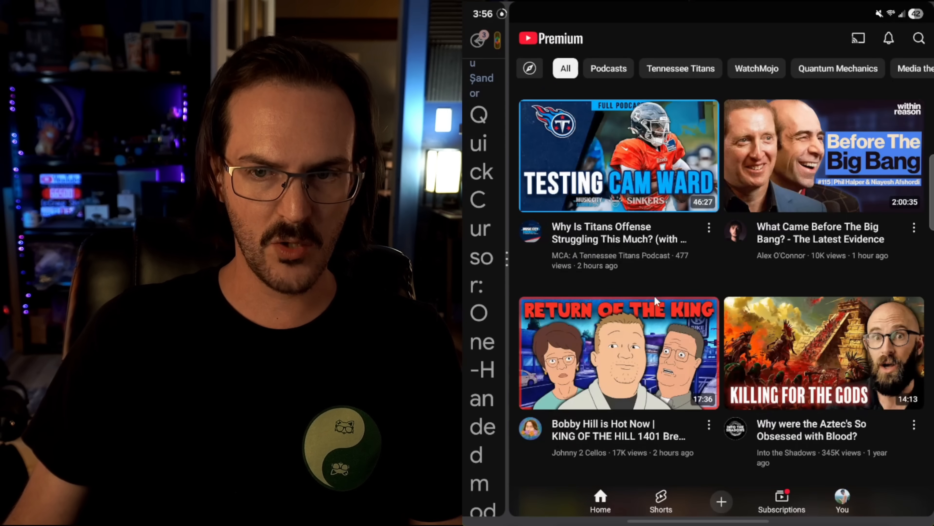
mouse_move(783, 339)
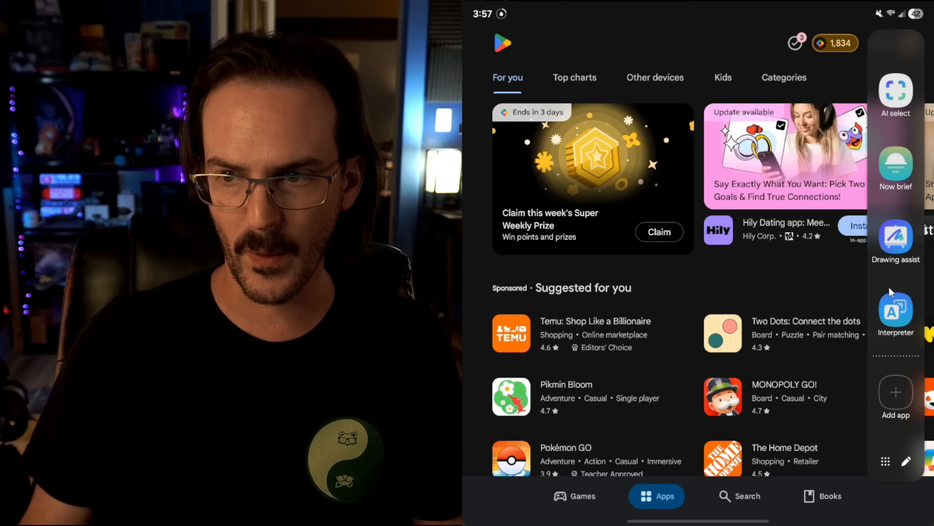
Leave split screen for the home screen on the way to the Edge panel of AI tools
key(Home)
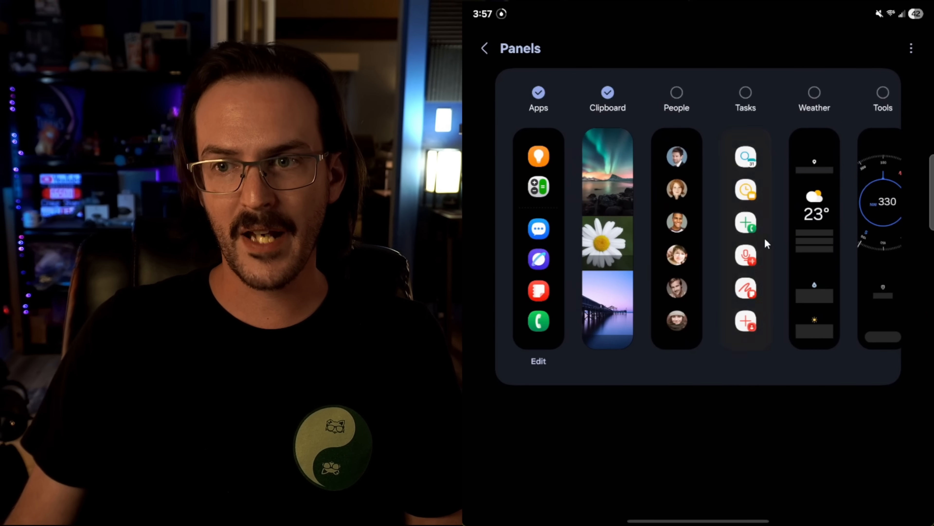
mouse_move(784, 403)
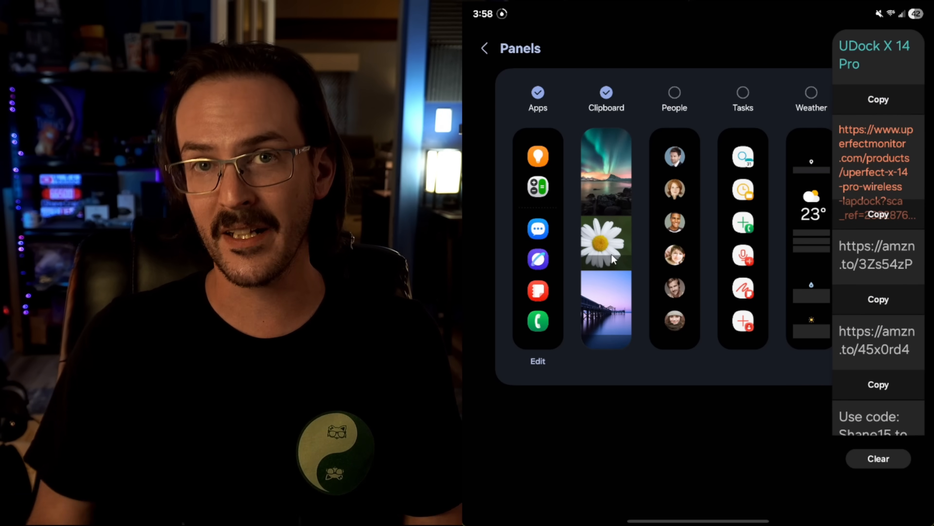
Enable the Tools compass panel among the edge panels and return to the main Settings list
scroll(left, 3)
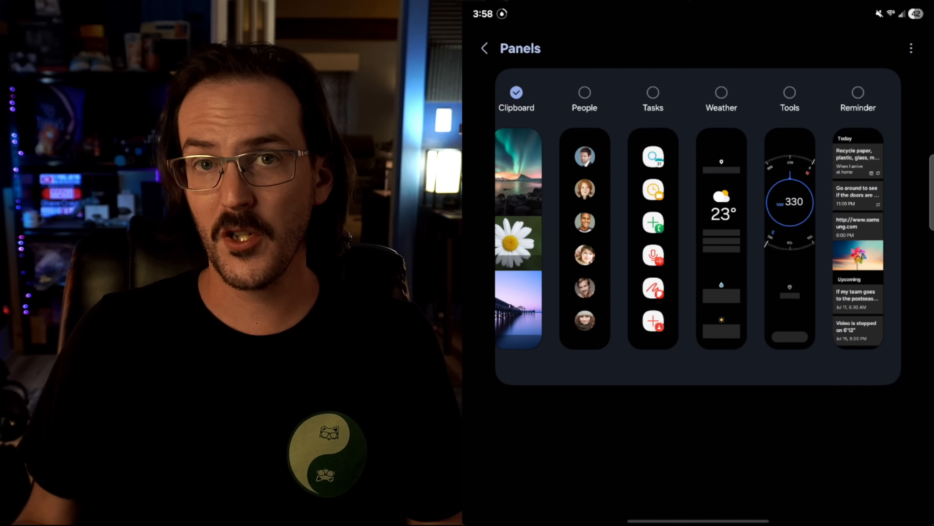
click(788, 93)
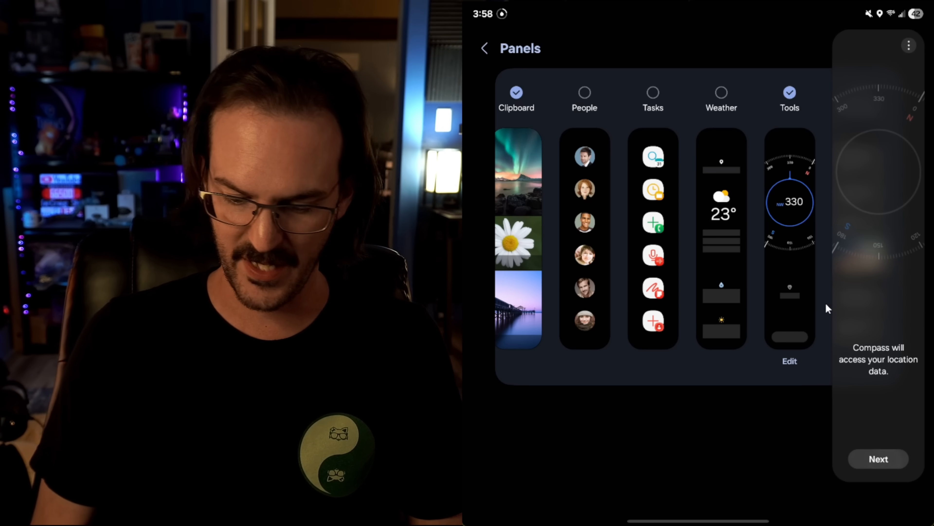
click(879, 458)
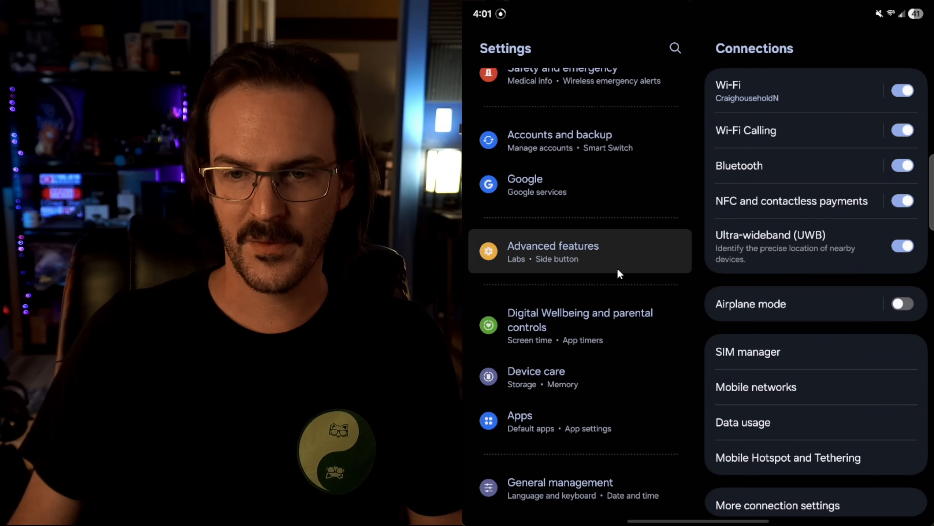
Switch Video brightness to Bright under Advanced features for supported apps like YouTube and Netflix
click(552, 245)
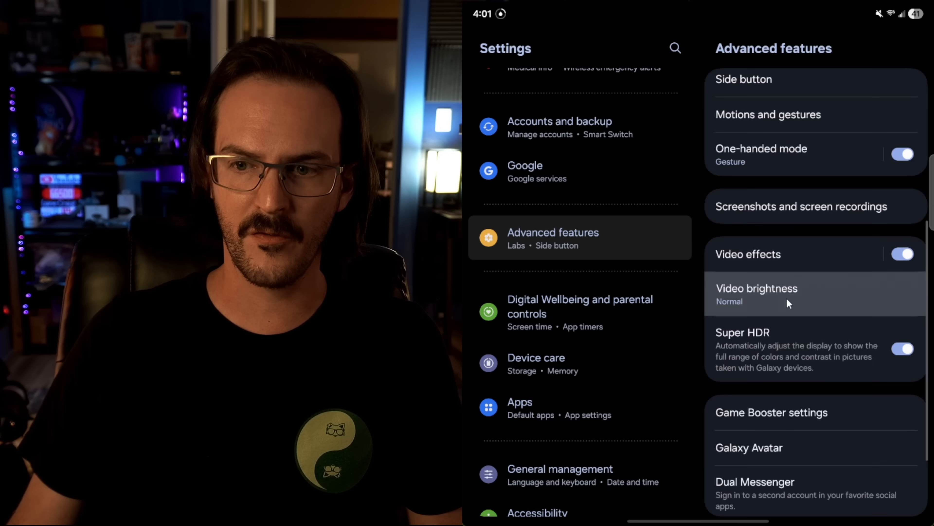
click(756, 294)
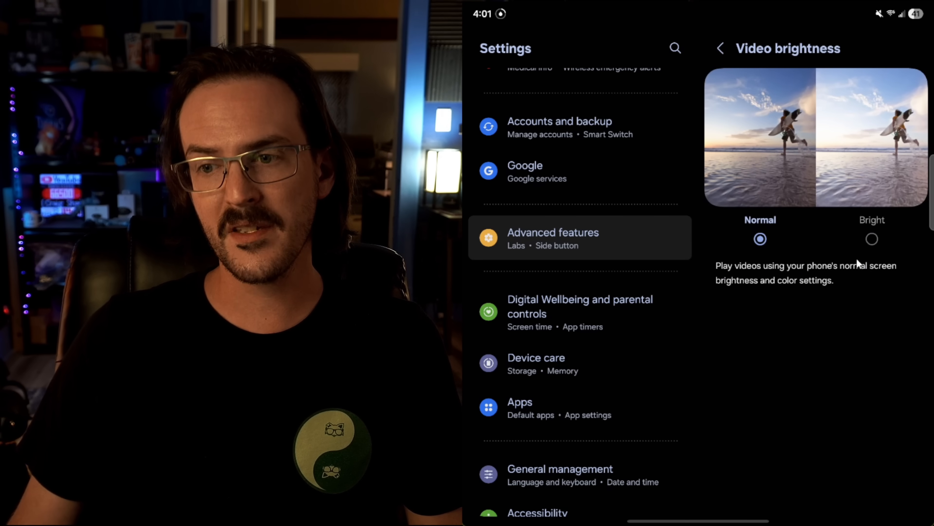
click(871, 239)
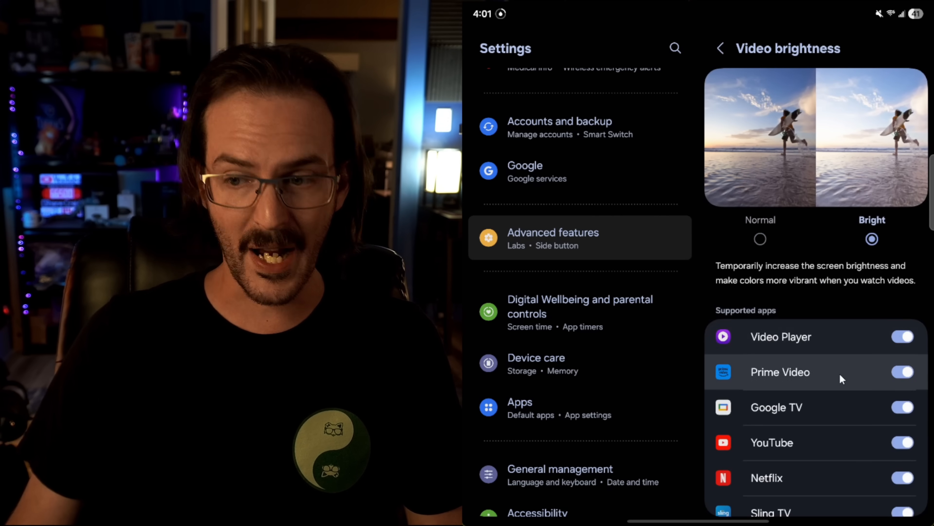
scroll(down, 3)
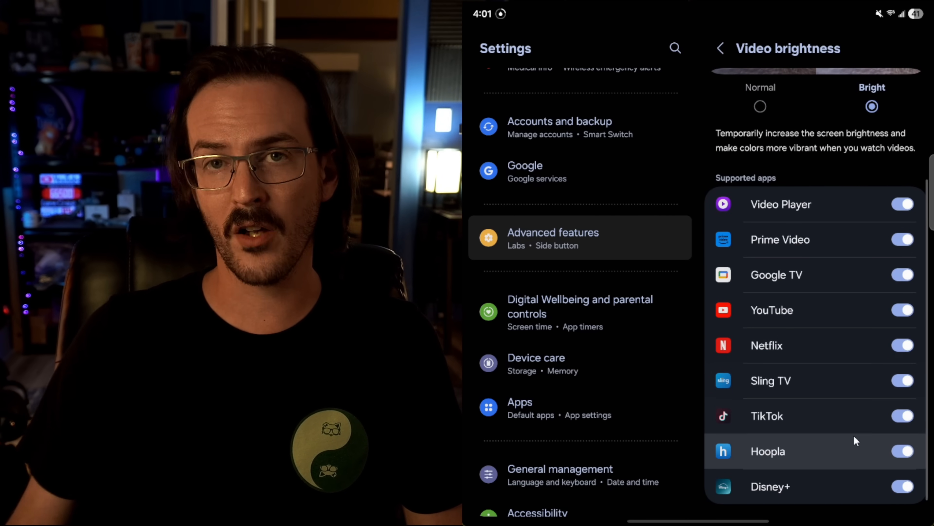
mouse_move(834, 149)
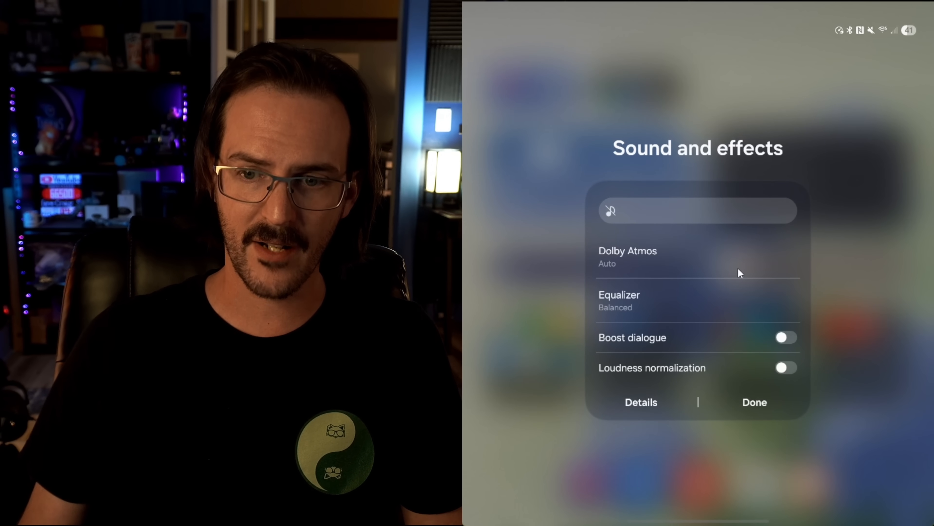
click(628, 257)
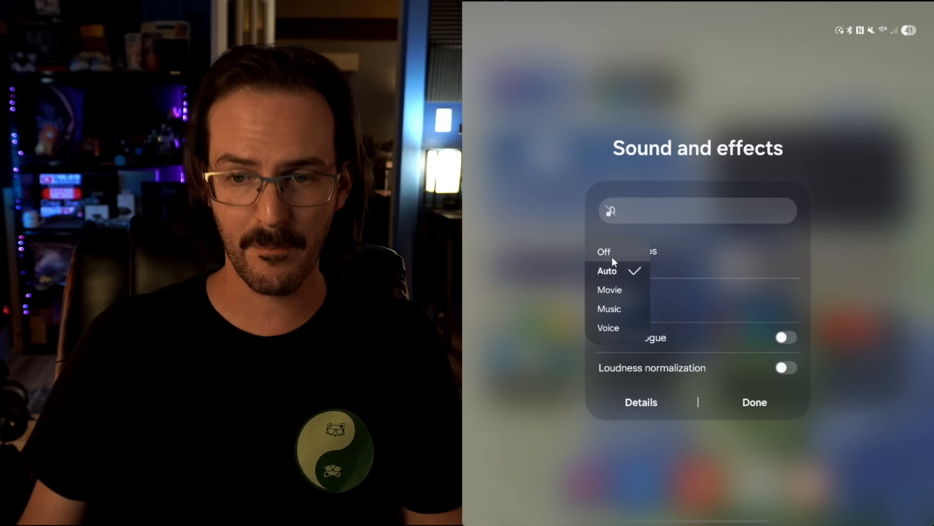
click(604, 251)
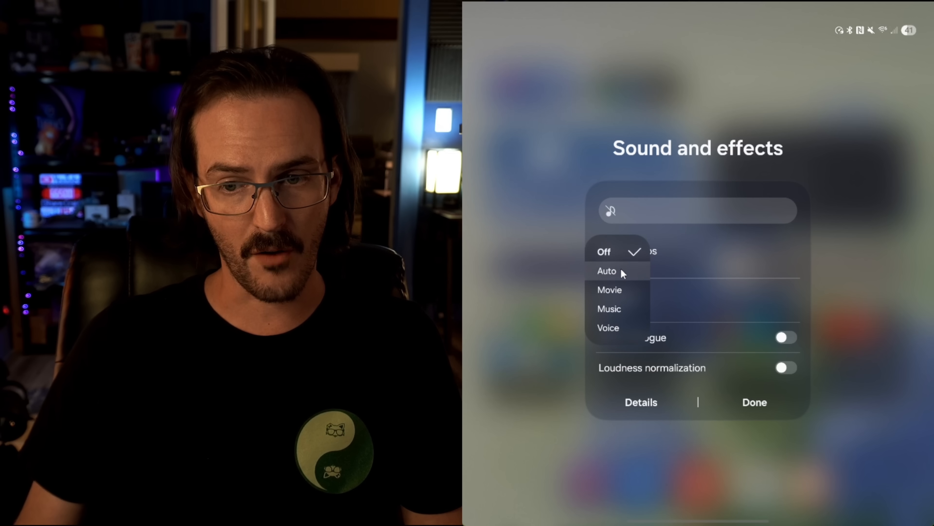
click(607, 271)
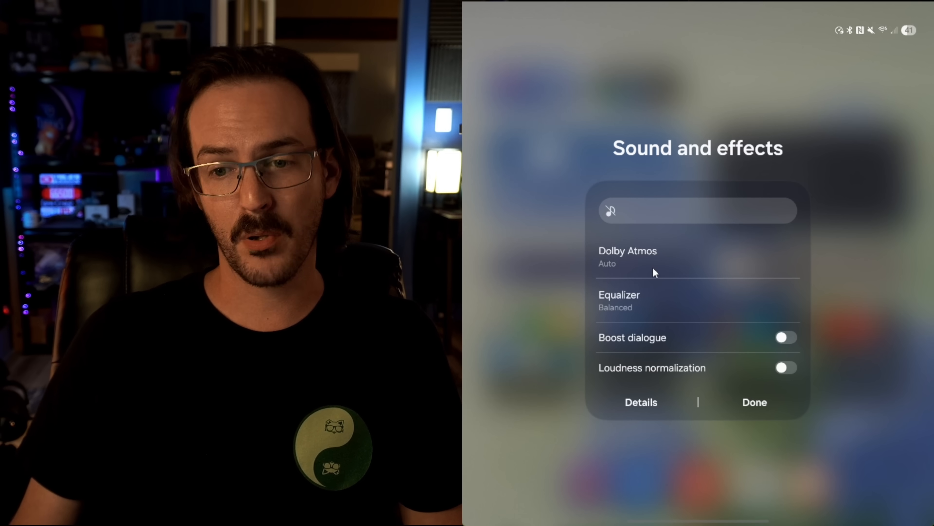
click(619, 301)
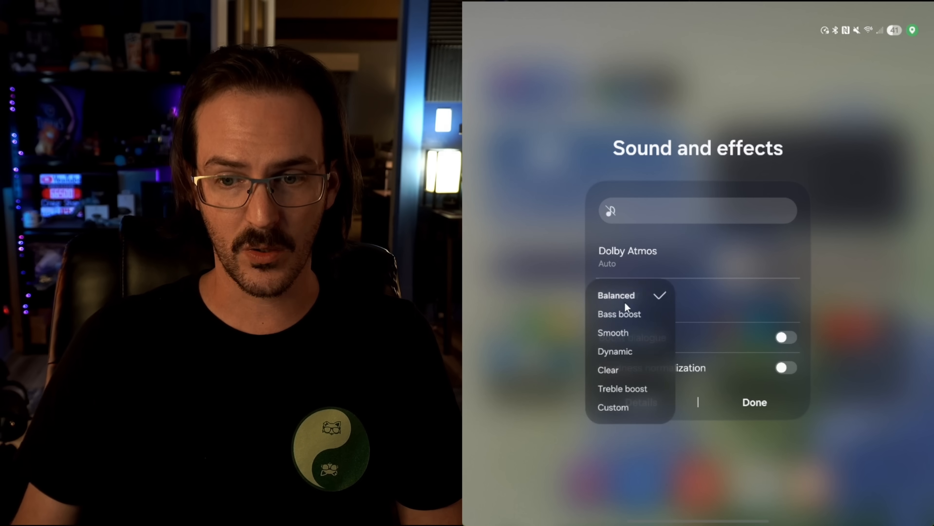
click(616, 295)
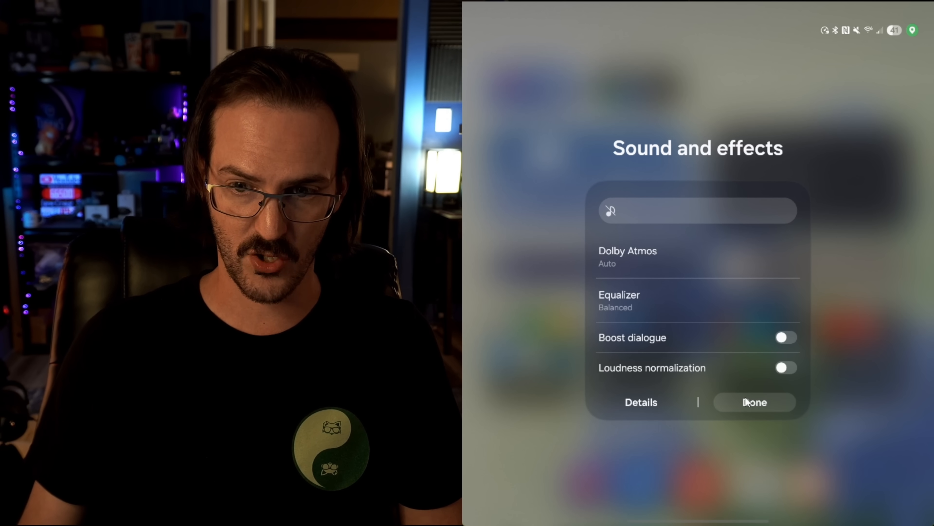
click(754, 402)
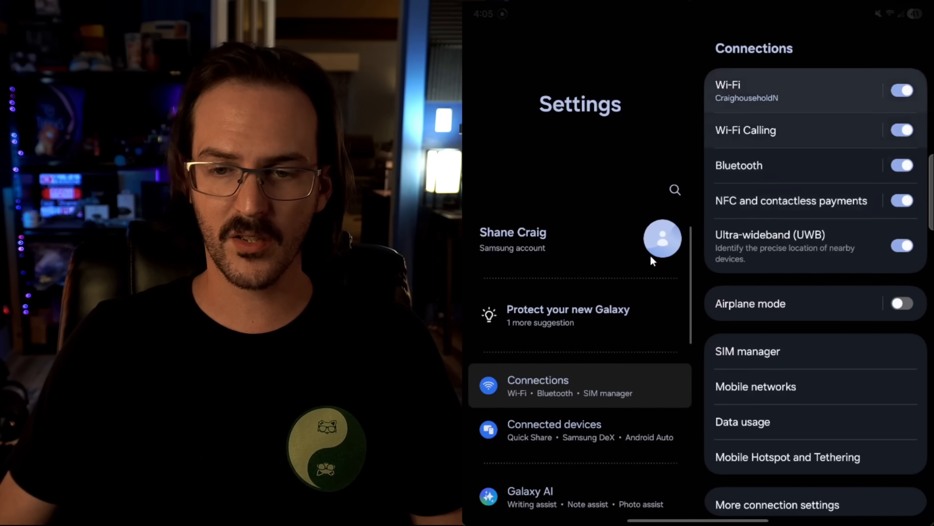
Show the Routines list inside Modes and Routines
scroll(down, 3)
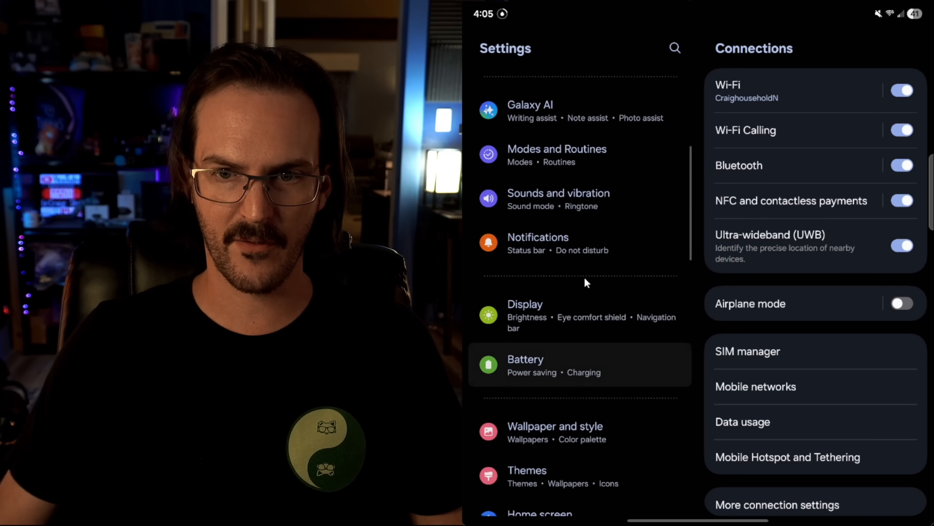
click(556, 154)
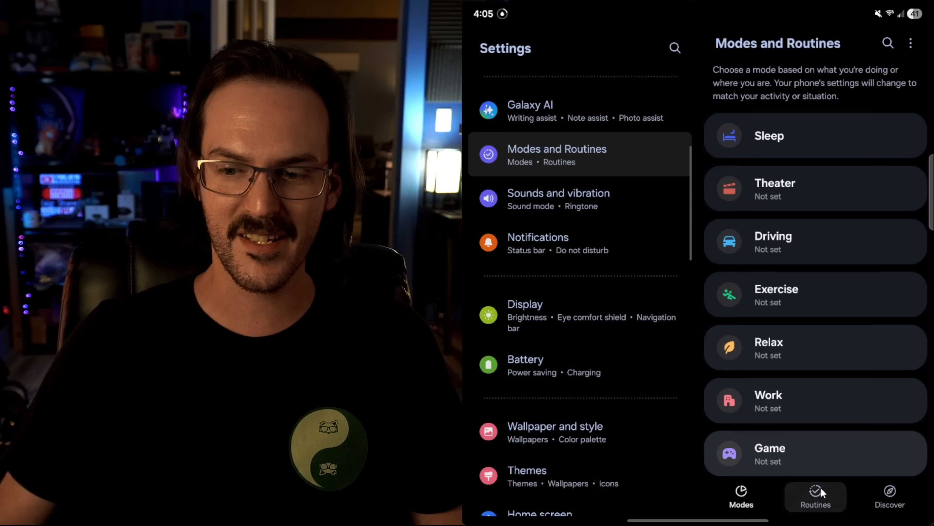
click(816, 497)
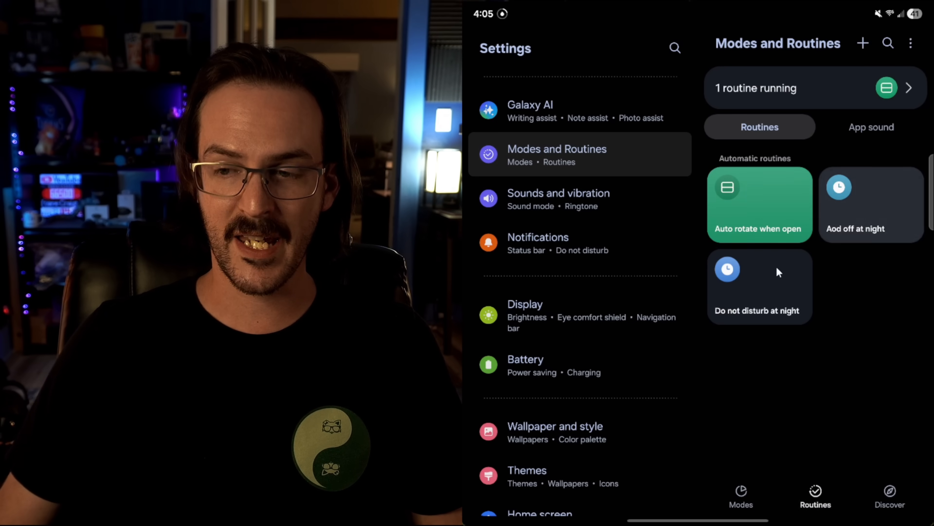
mouse_move(871, 308)
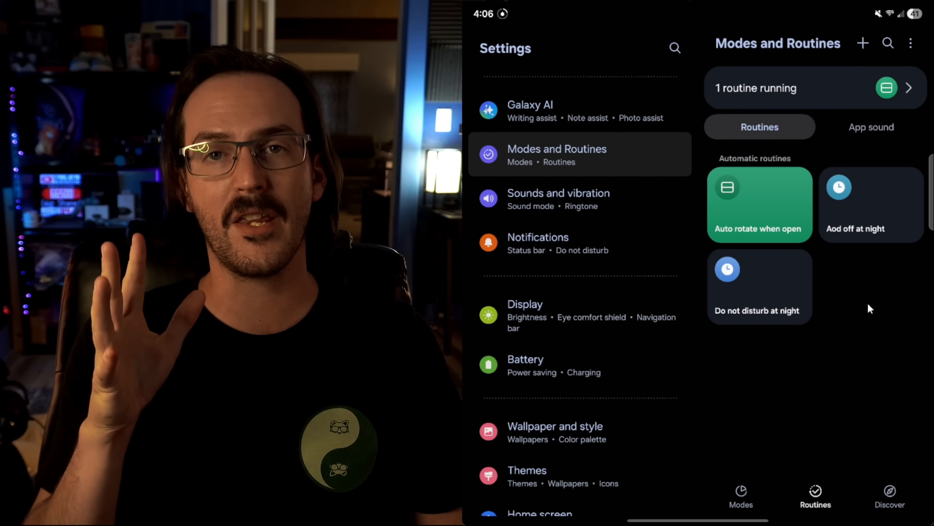
Review the Auto rotate when open routine and its Always On Display action
click(760, 204)
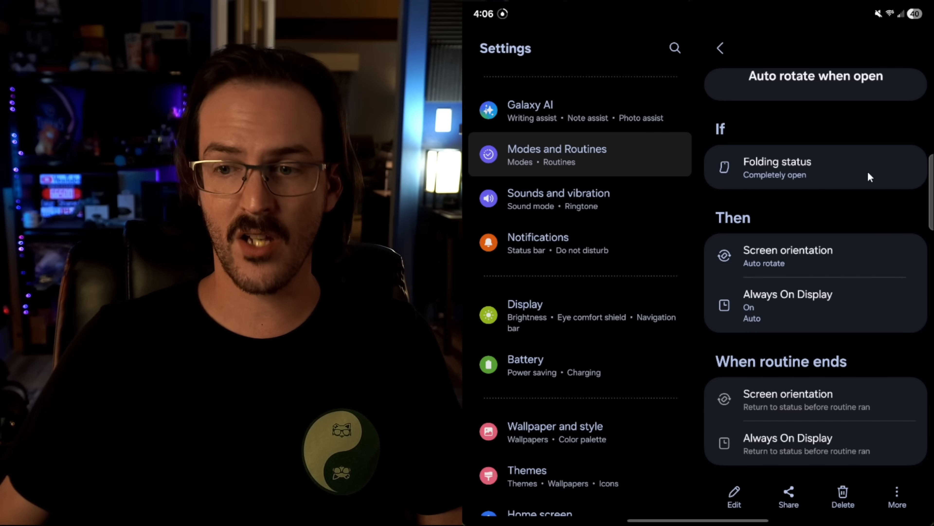
click(788, 306)
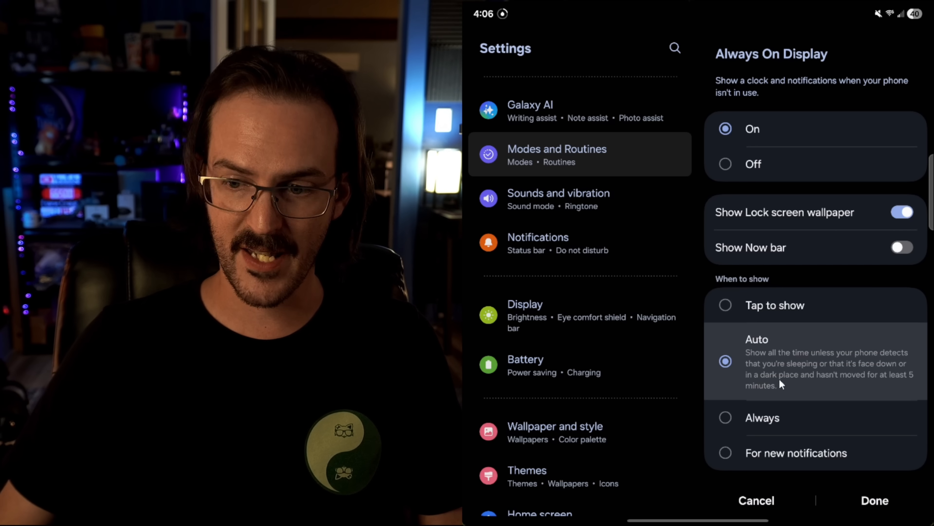
click(874, 500)
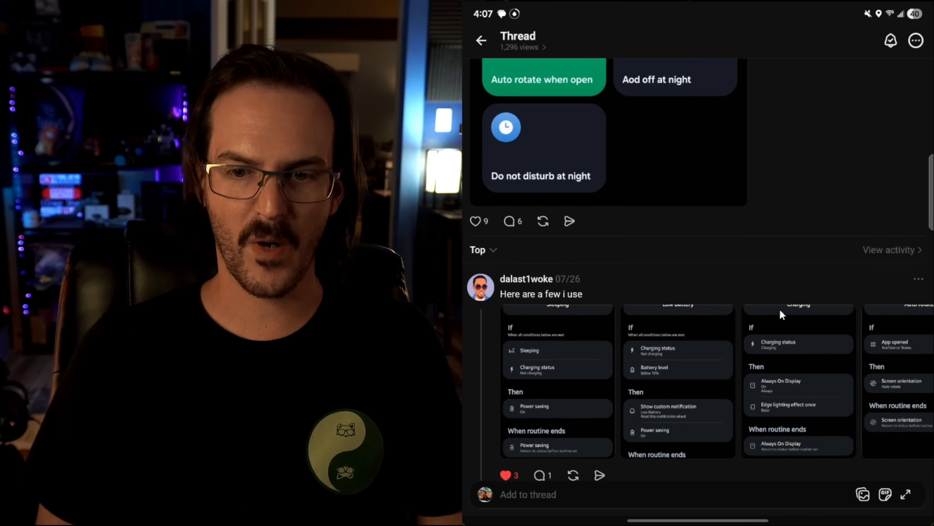
Enlarge and close a commenter's shared routine screenshot in the thread replies
scroll(down, 3)
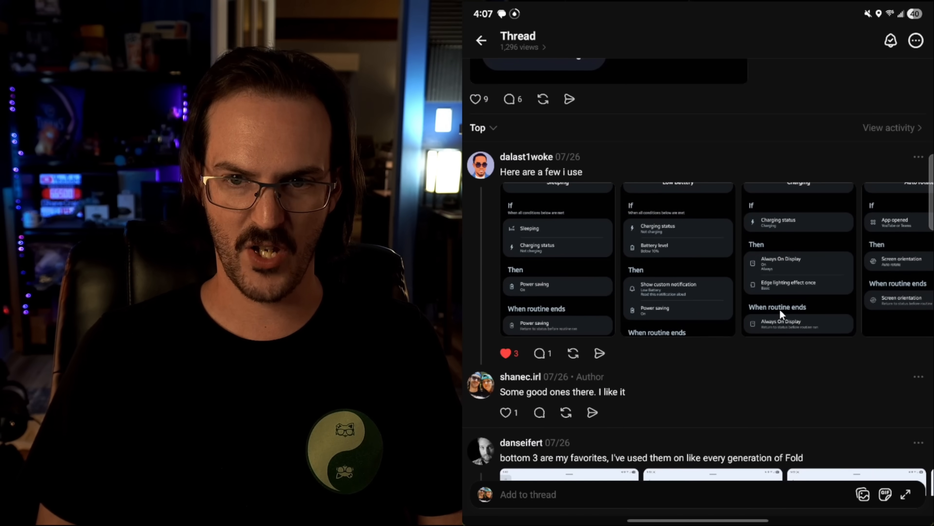
click(557, 238)
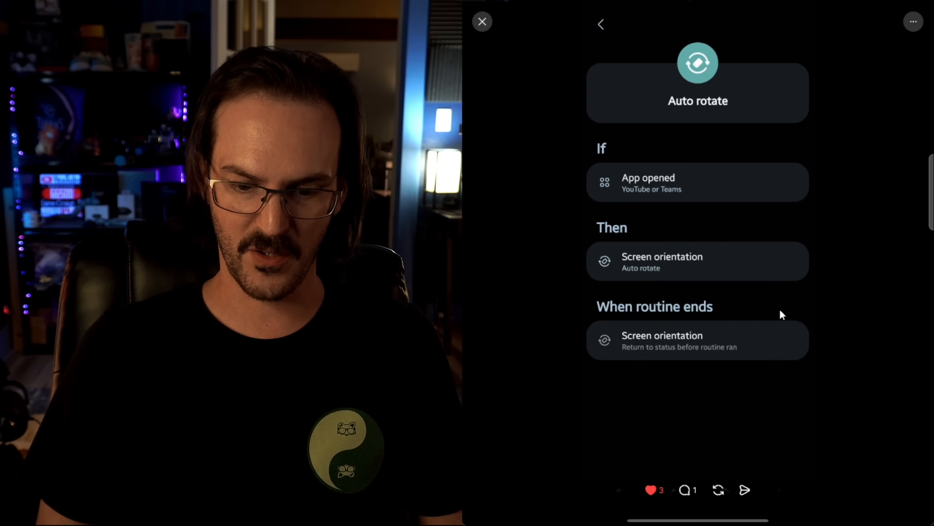
click(481, 21)
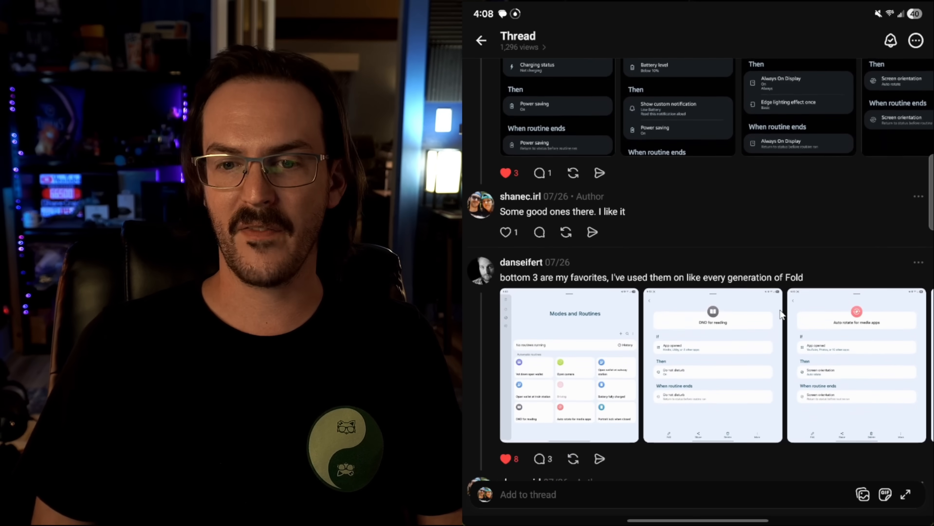
View another reply's Modes and Routines and Portrait lock when closed screenshots, then close the viewer
click(569, 365)
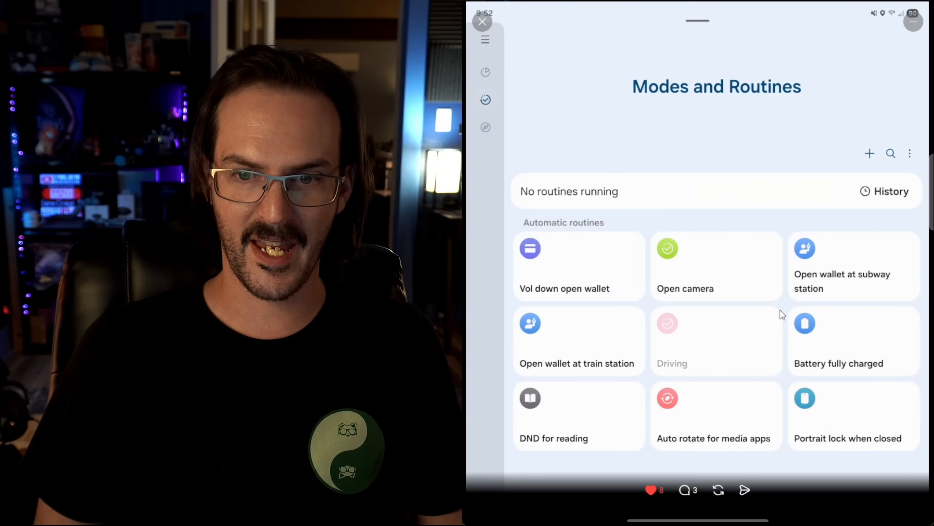
click(577, 416)
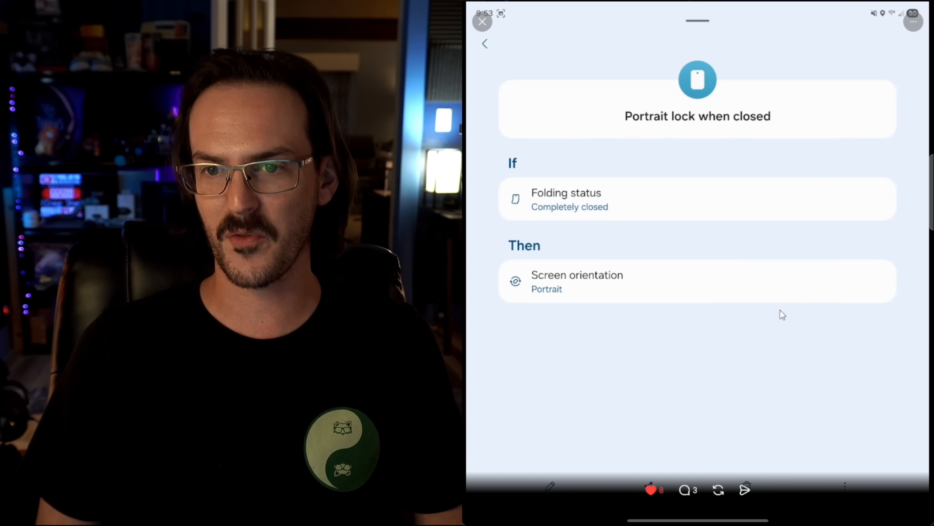
click(481, 21)
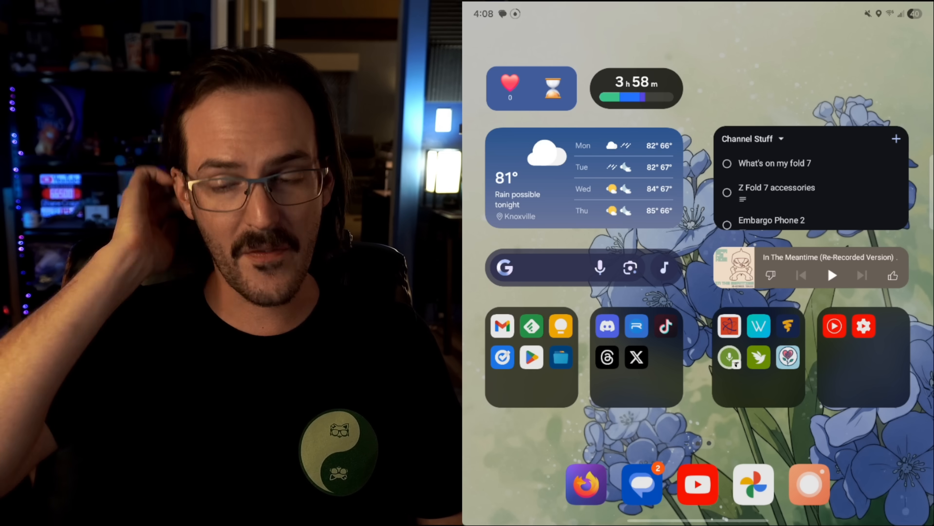
Search the Galaxy Store for 'good' and pick Good Lock from the suggestions
scroll(up, 3)
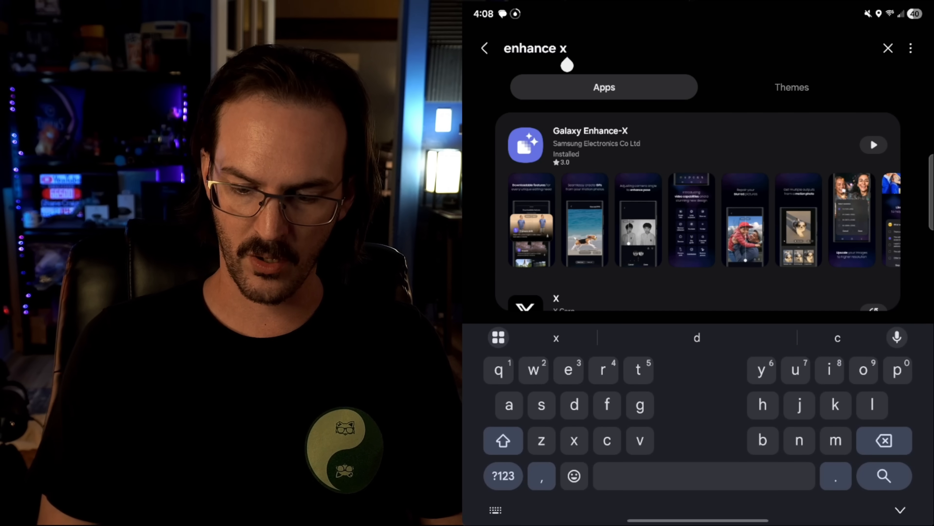
text(good)
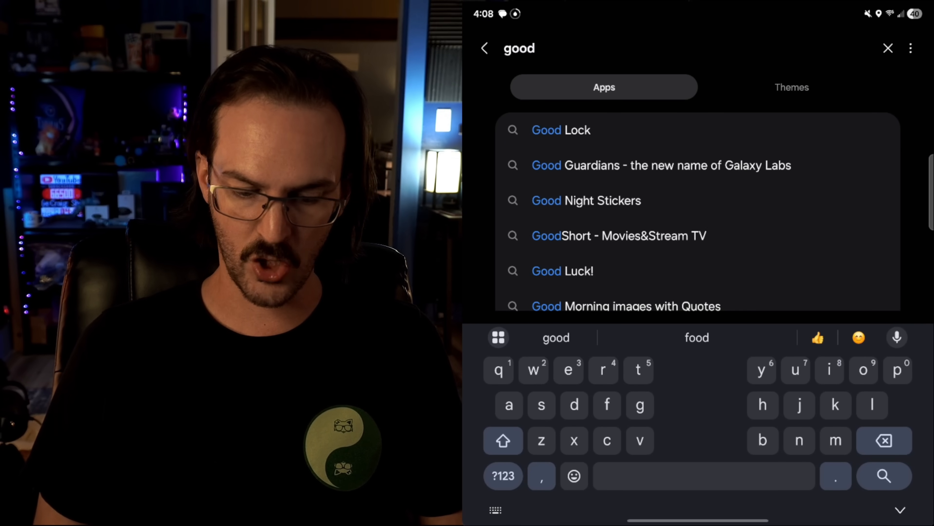
click(560, 130)
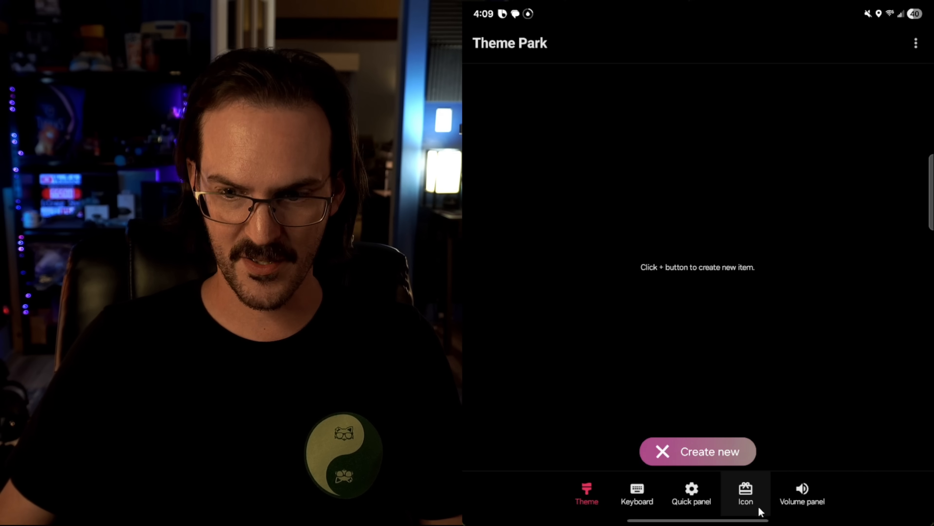
Start a new Theme Park icon theme using the Verticons icon pack
click(746, 494)
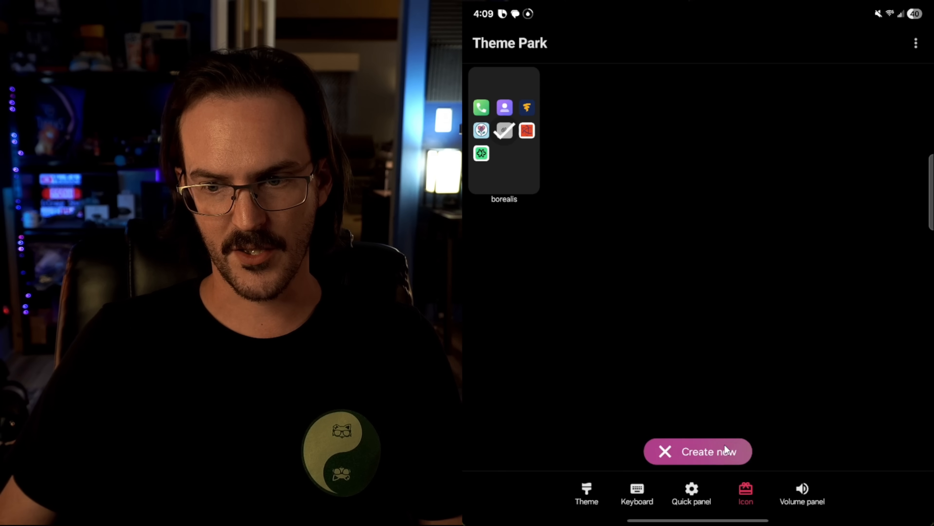
click(697, 451)
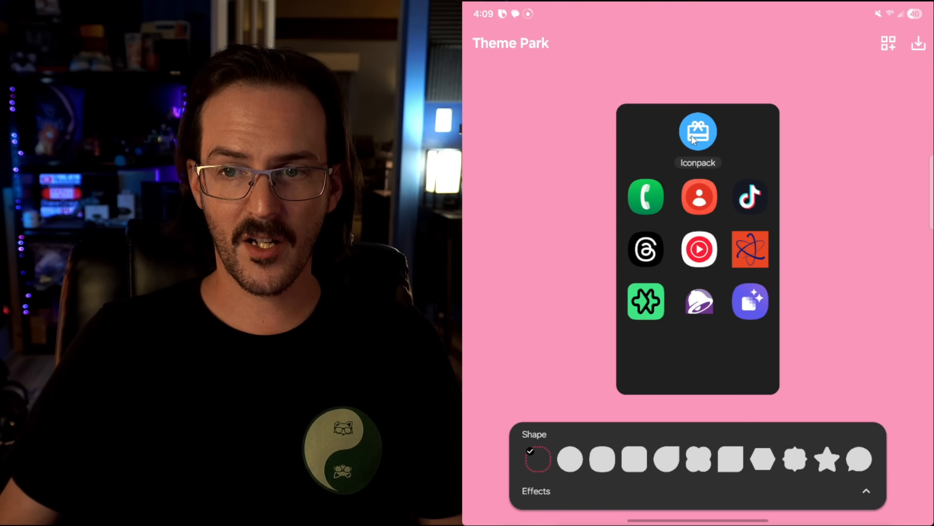
click(698, 131)
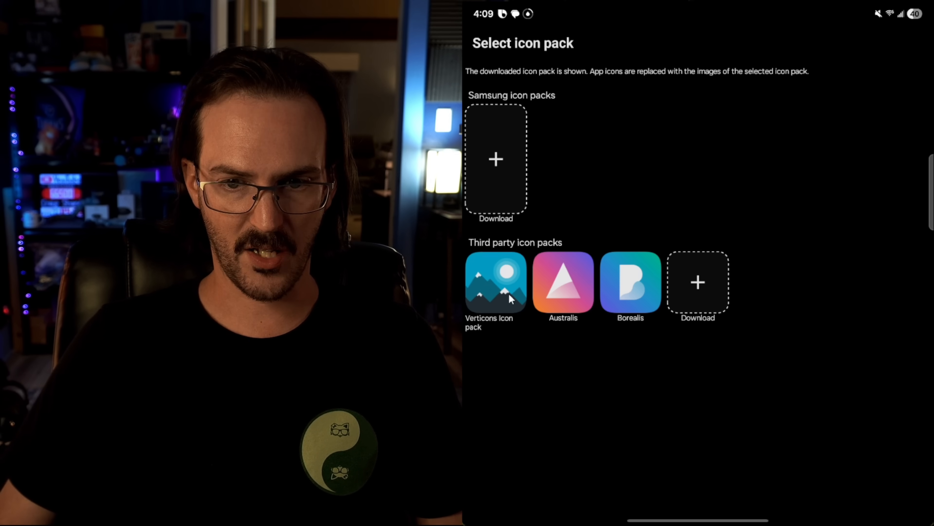
click(496, 282)
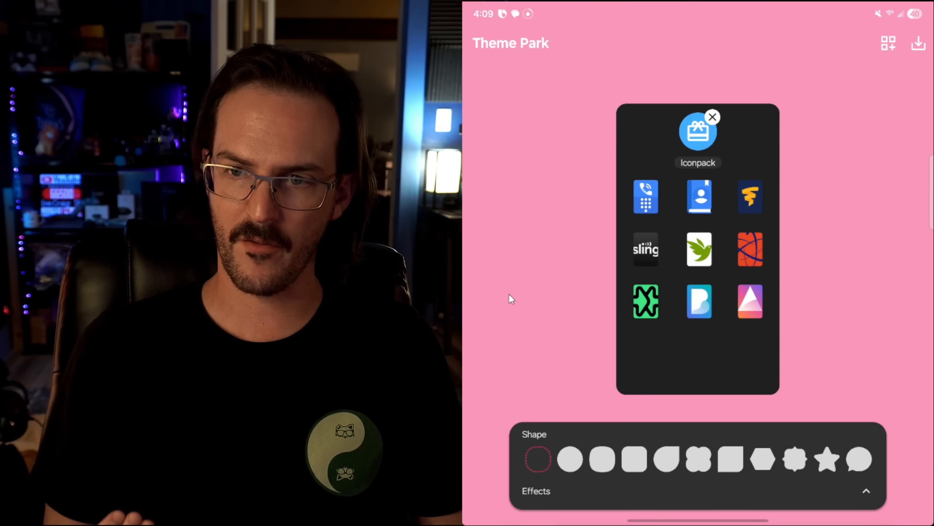
Save the icon theme as 'vert' and apply it
click(918, 43)
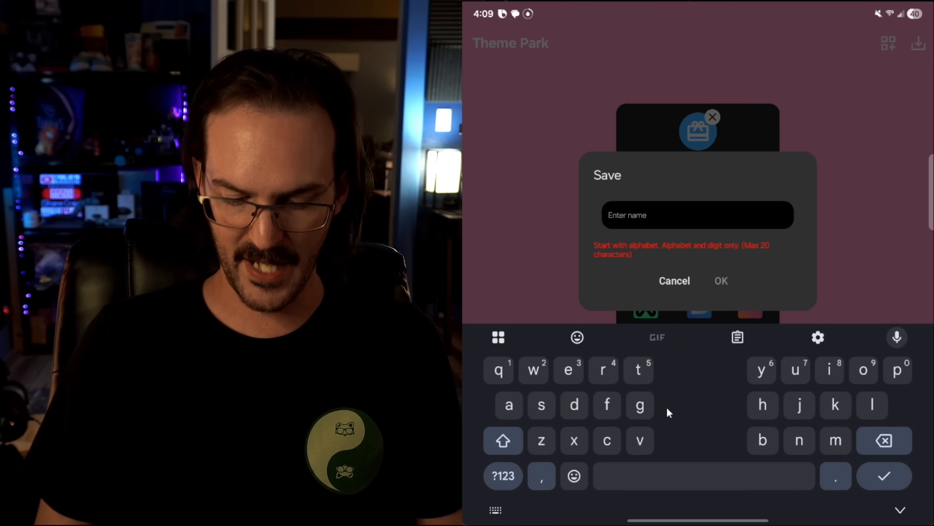
text(vert)
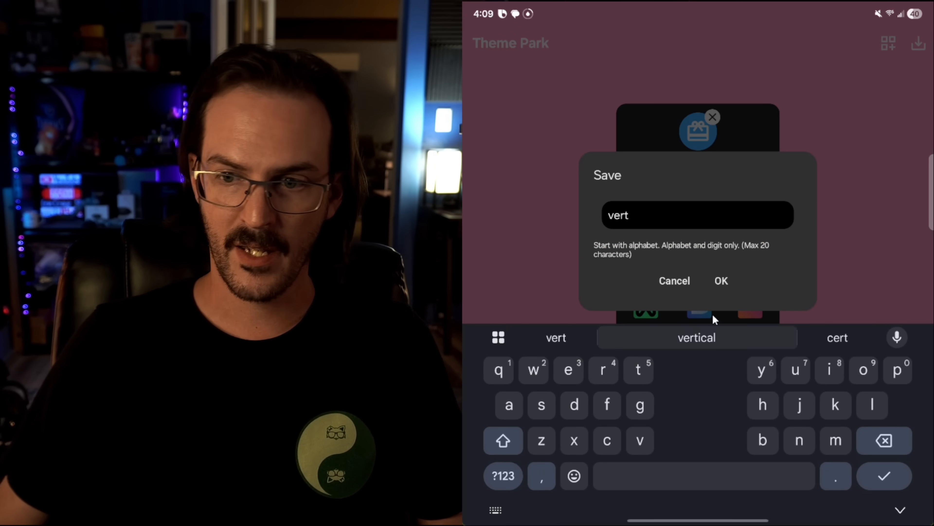
click(722, 281)
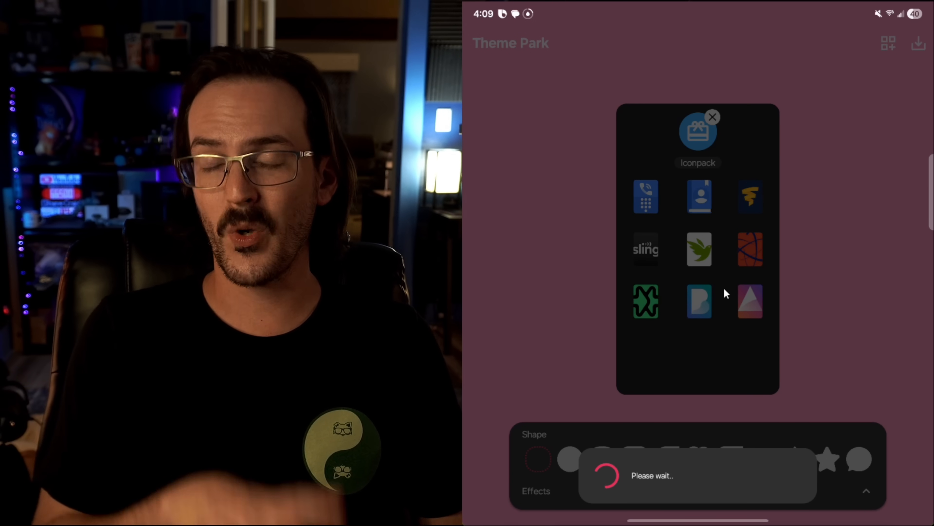
click(713, 117)
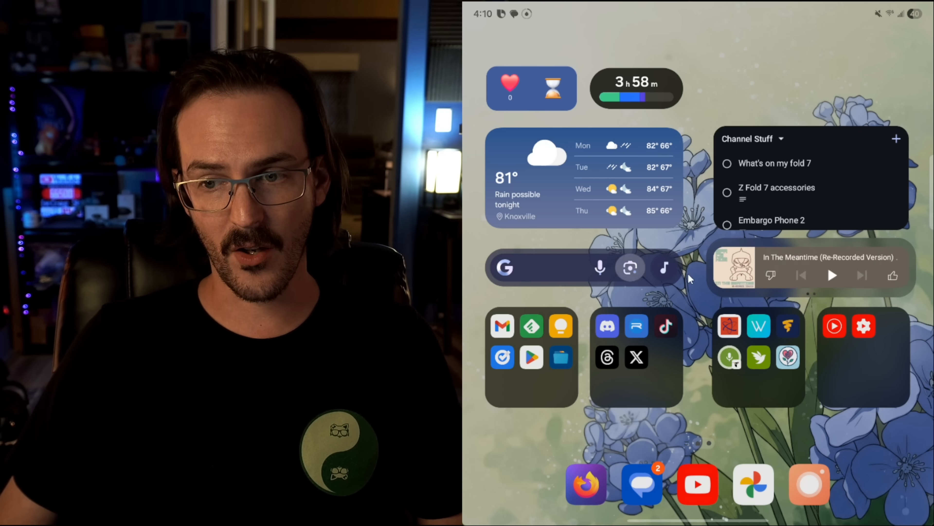
mouse_move(575, 279)
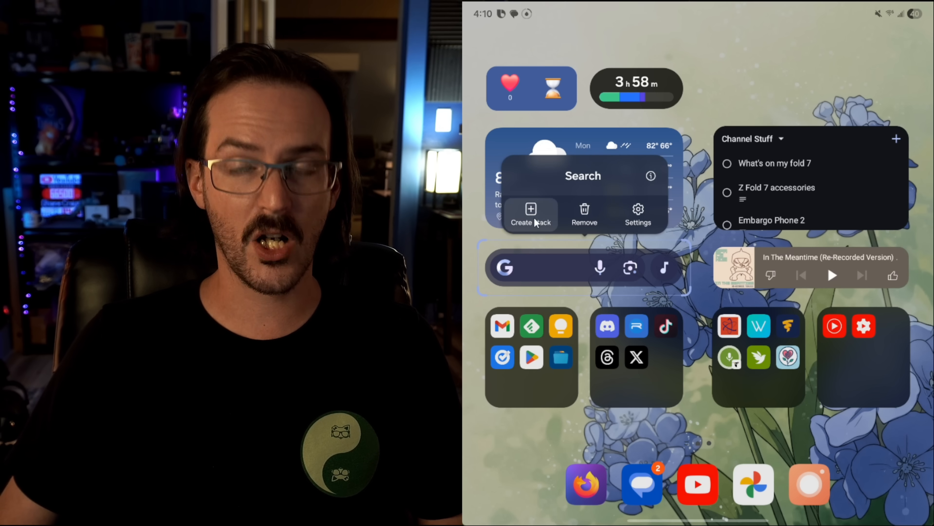
Start creating a widget stack on the Google search widget, leaving the layout unchanged
click(691, 317)
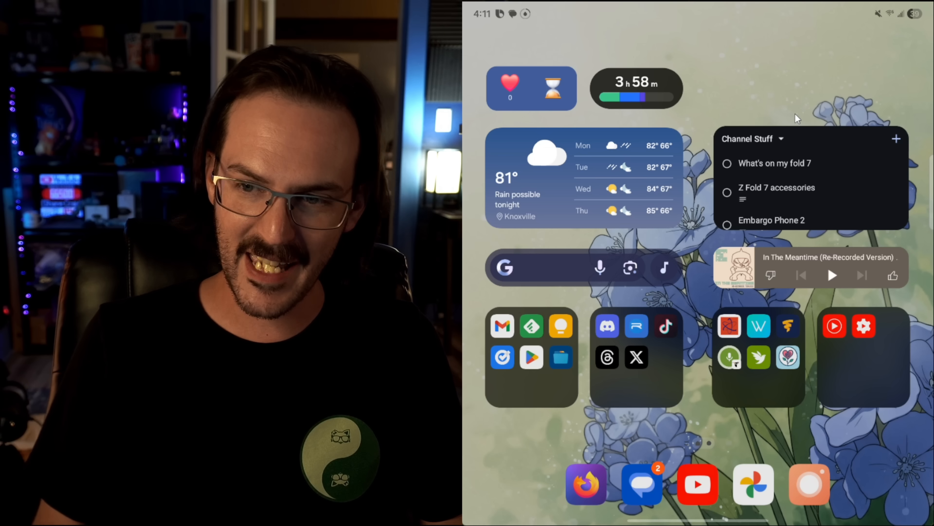
mouse_move(776, 83)
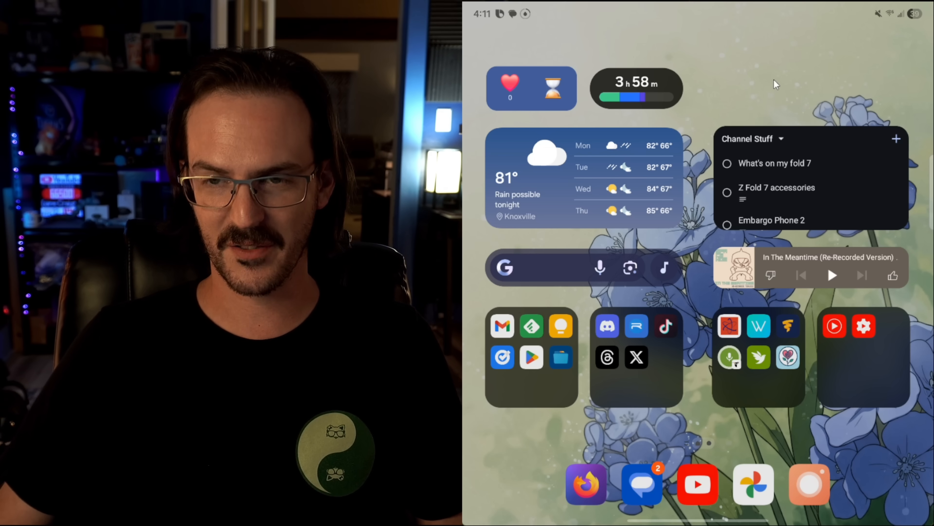
mouse_move(767, 81)
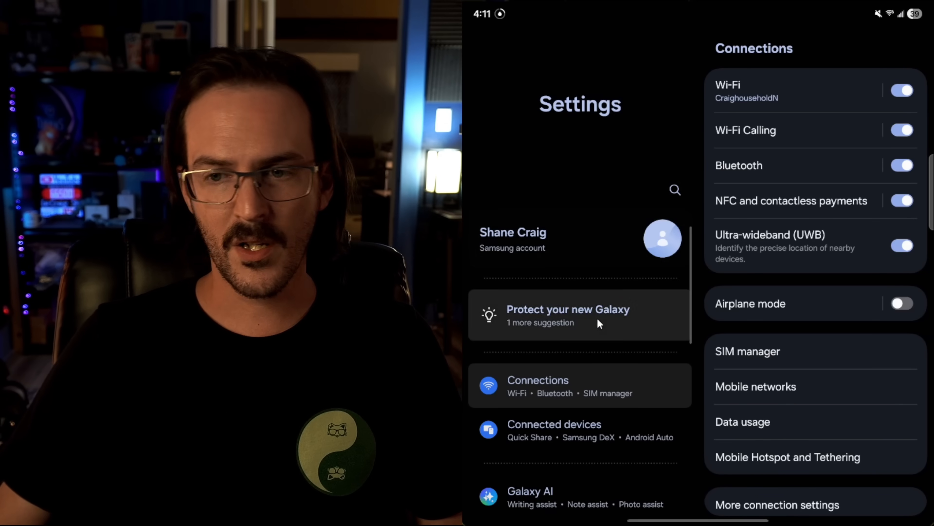
Reach Device care through Battery and confirm the performance profile stays on Light
scroll(down, 3)
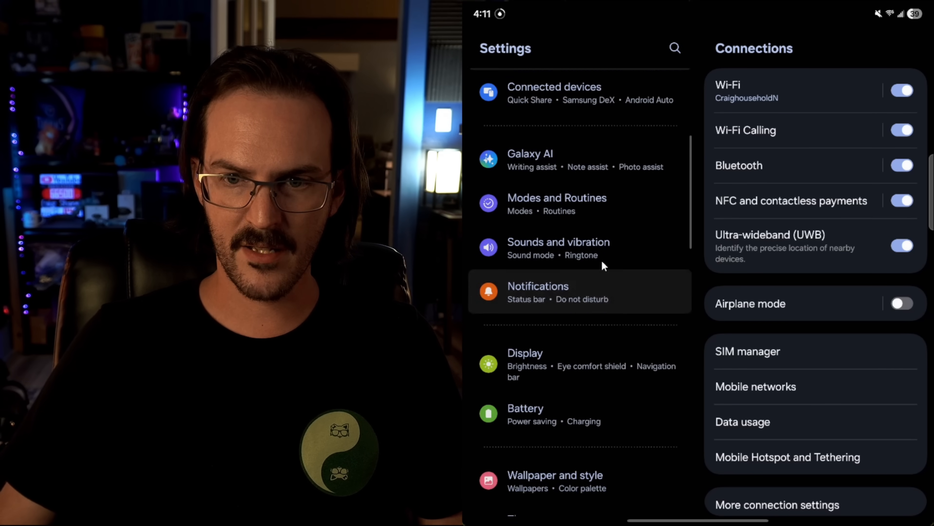
click(526, 414)
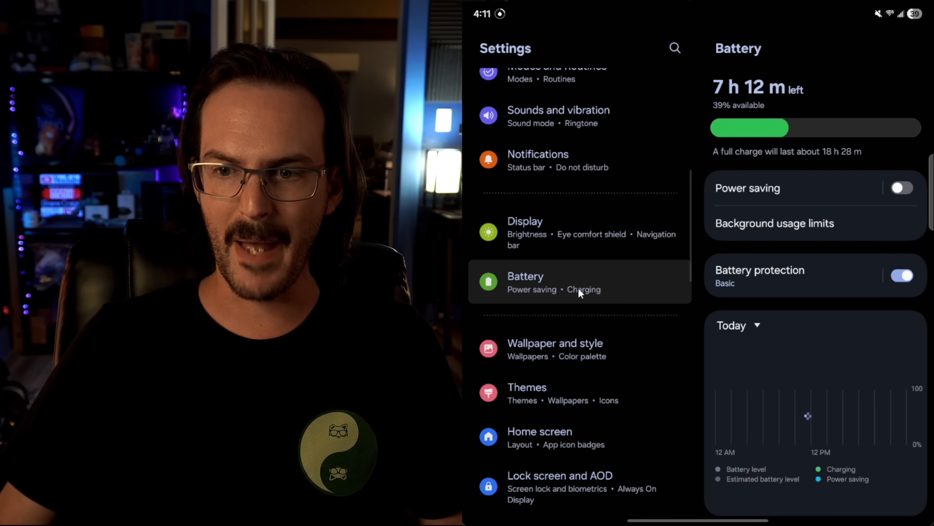
scroll(down, 3)
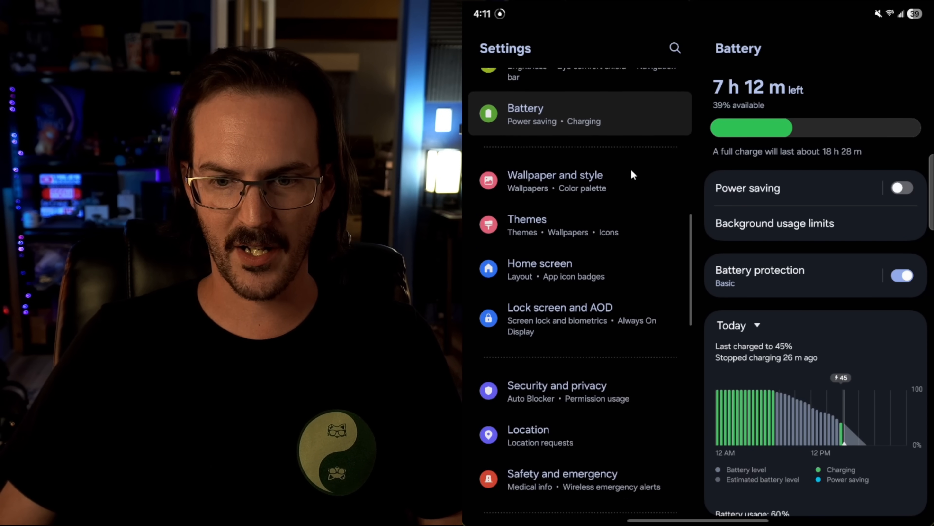
click(536, 266)
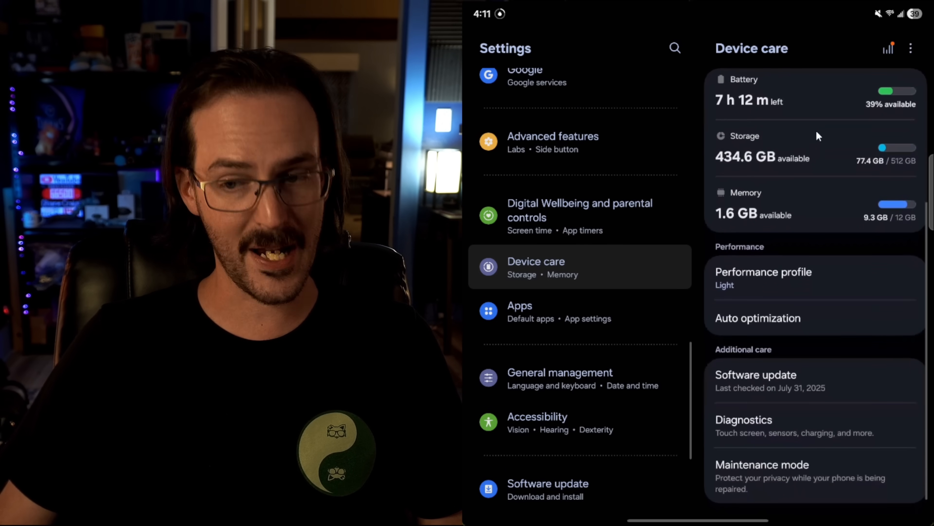
click(763, 278)
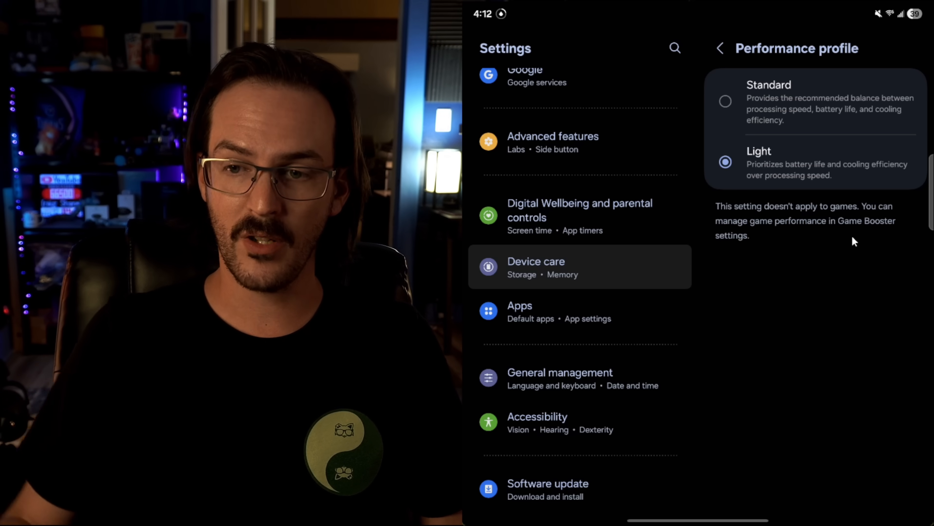
click(720, 49)
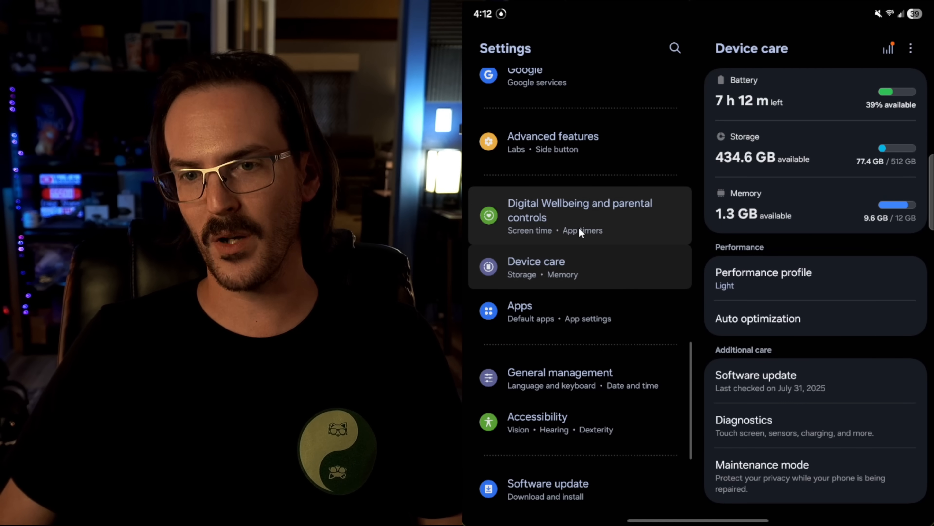
Turn on Adaptive battery protection with Basic protection, acknowledging the sleep-time estimate notice
scroll(down, 3)
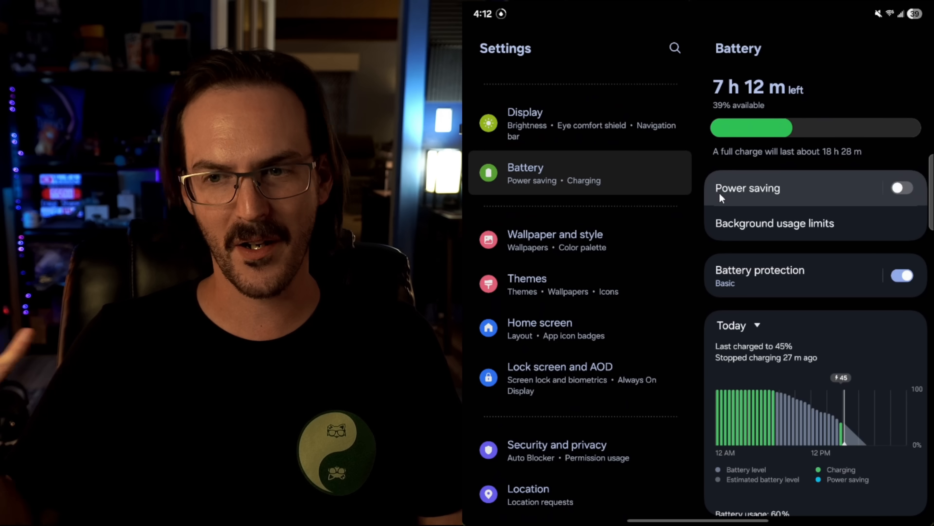
click(760, 274)
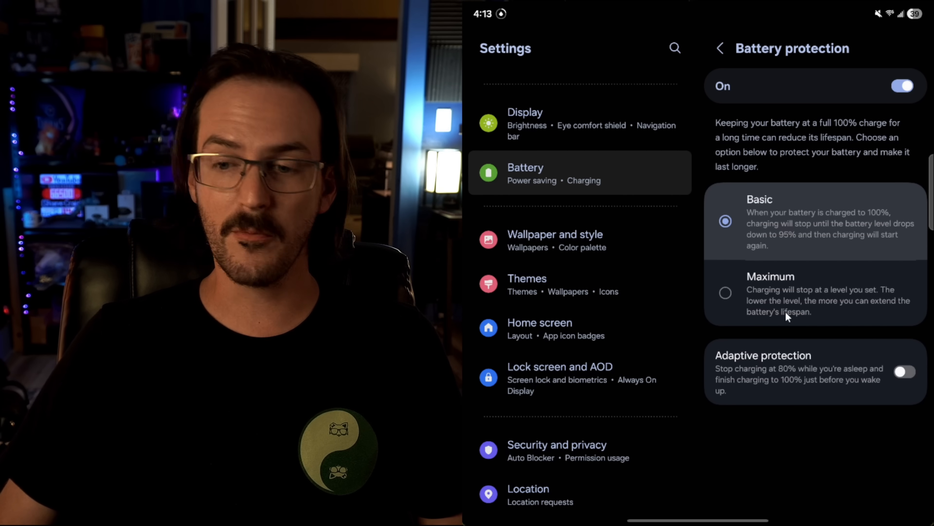
click(904, 371)
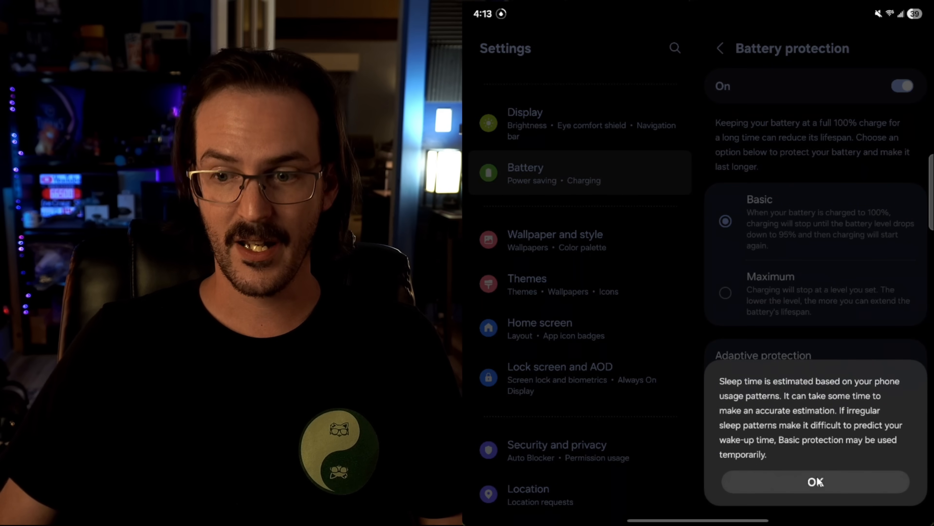
click(815, 481)
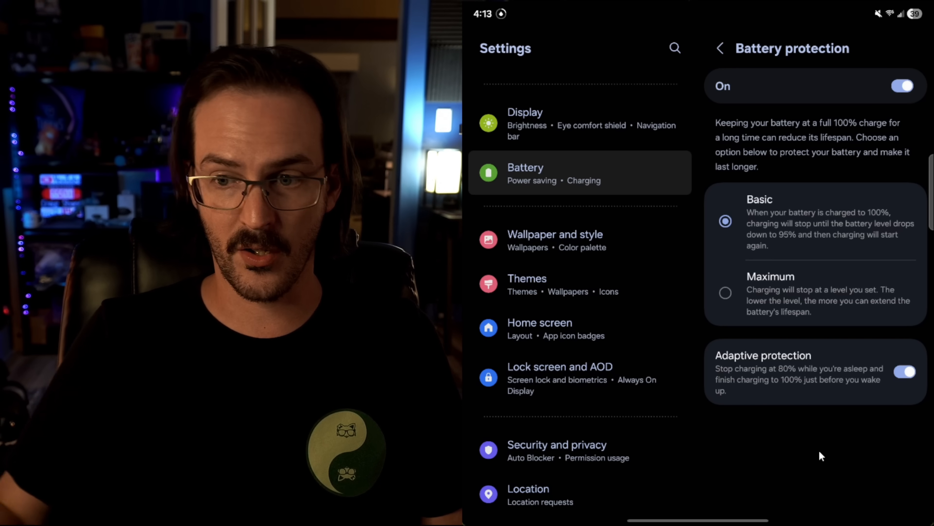
mouse_move(793, 306)
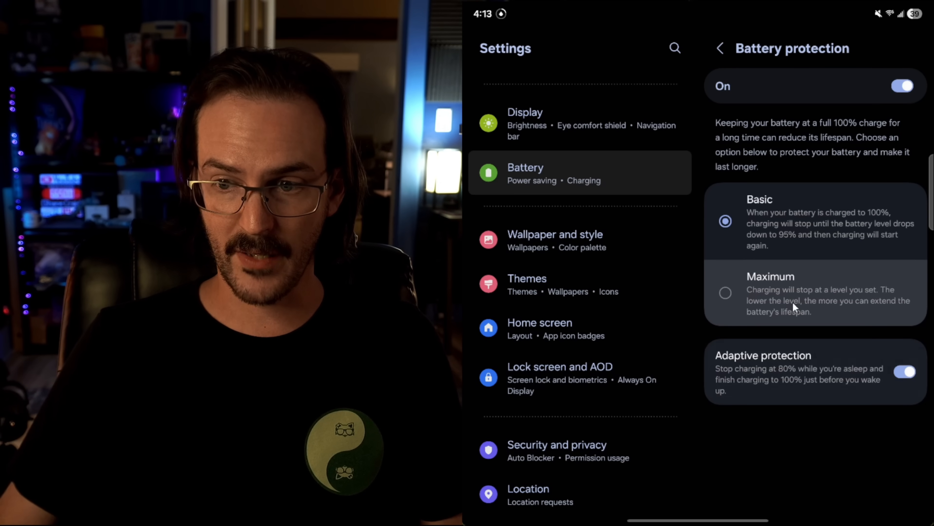
click(726, 292)
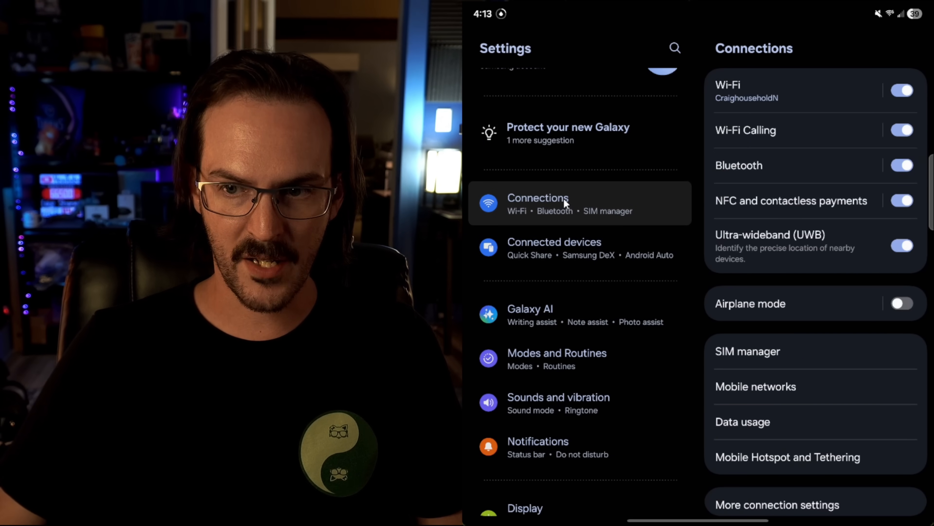
Show the Connections settings where Wi-Fi Calling is switched on
click(746, 130)
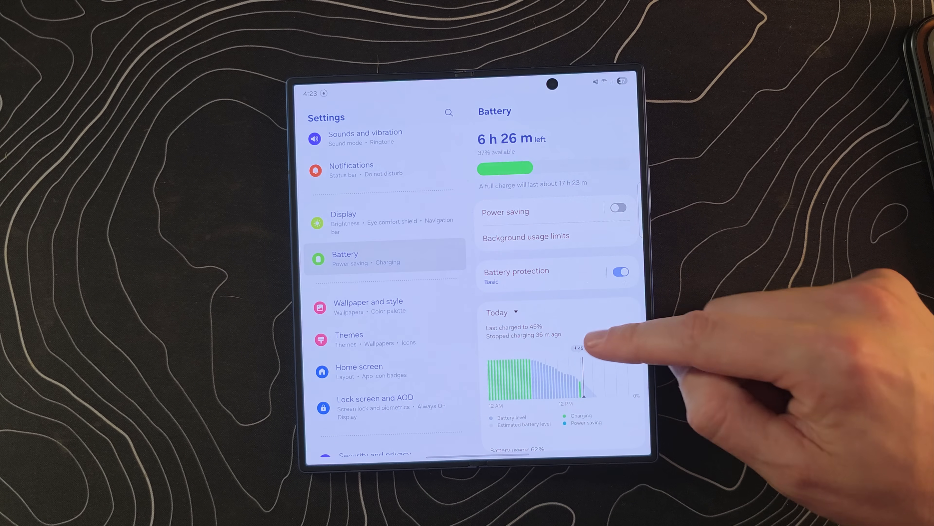
Add the Wireless power sharing quick-panel tile, finish editing, and turn the feature on at a 30% battery limit
scroll(up, 3)
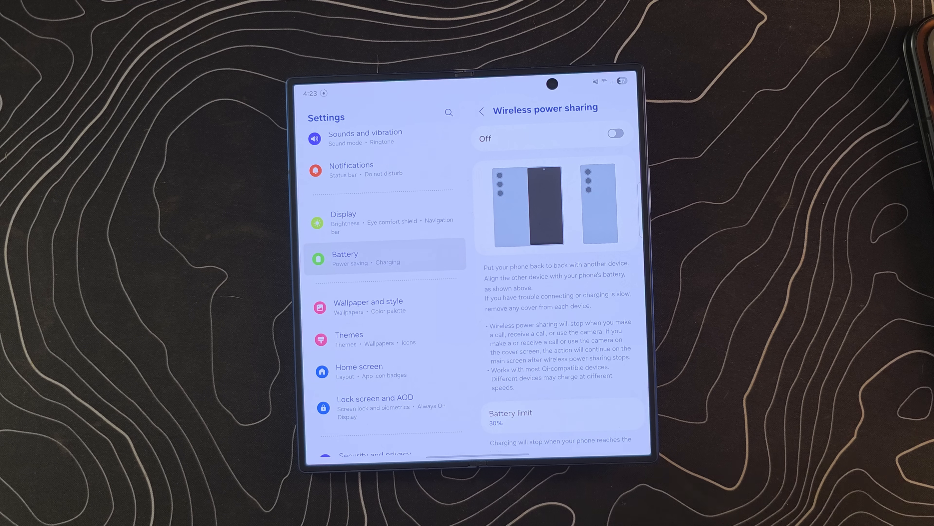
scroll(down, 3)
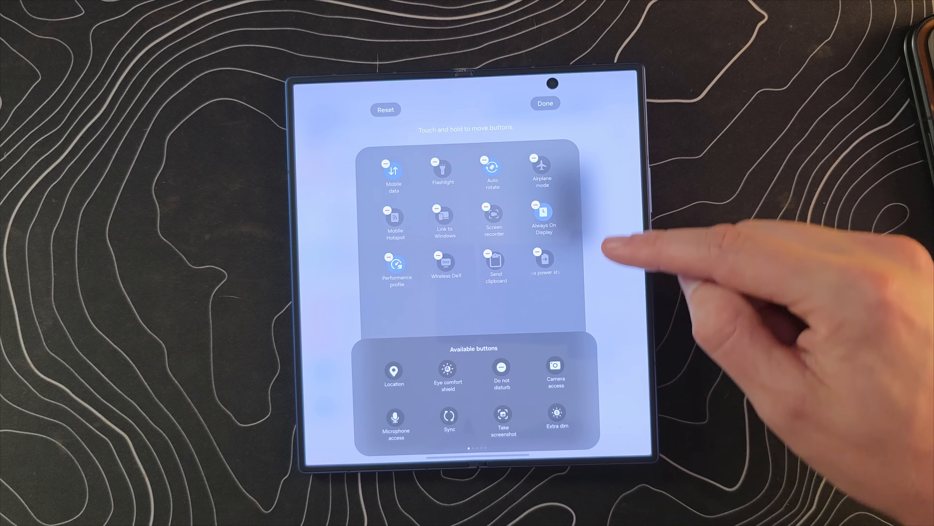
scroll(left, 3)
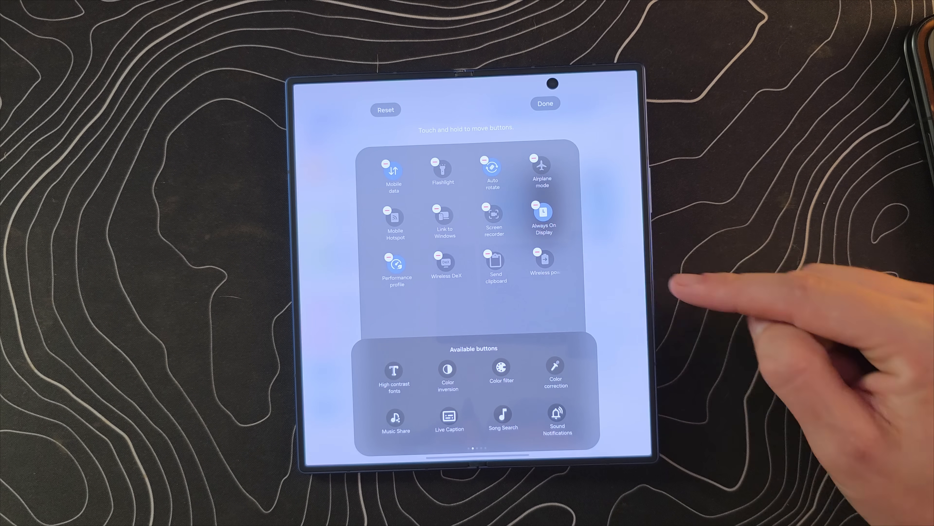
click(544, 103)
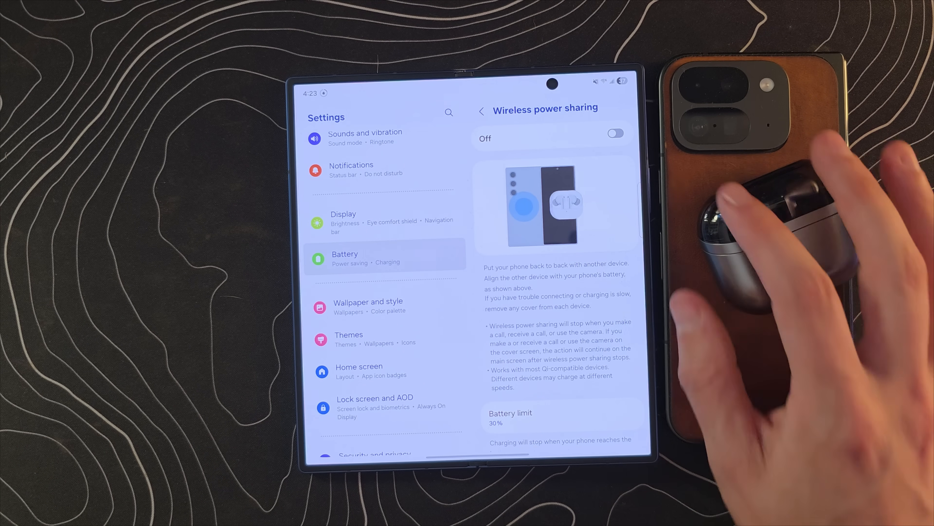
click(616, 132)
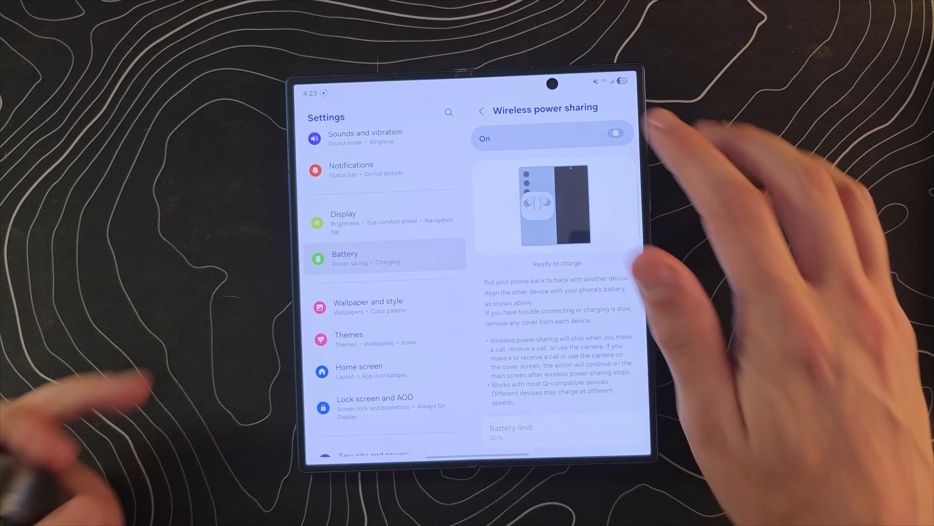